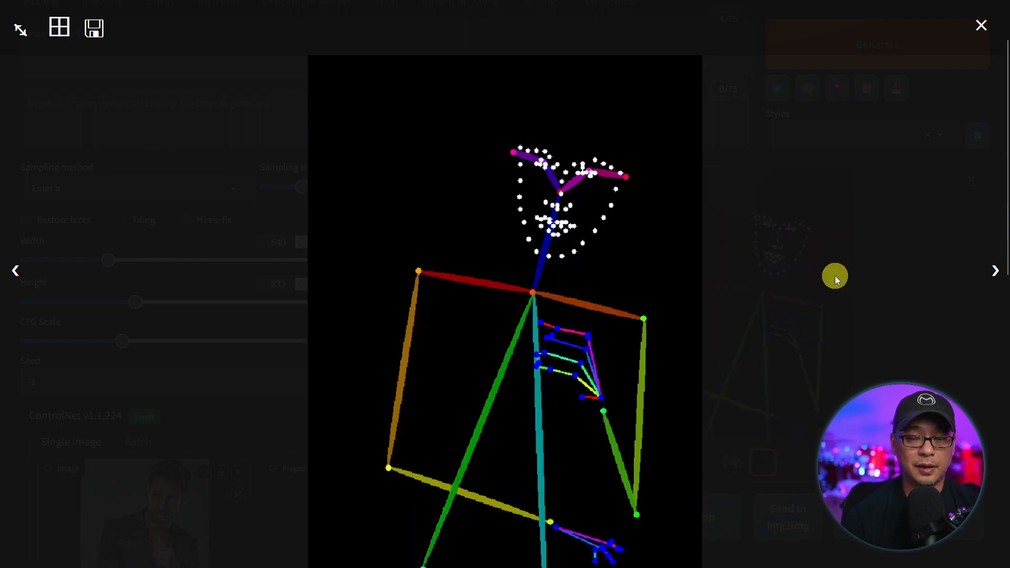
pyautogui.moveTo(581, 306)
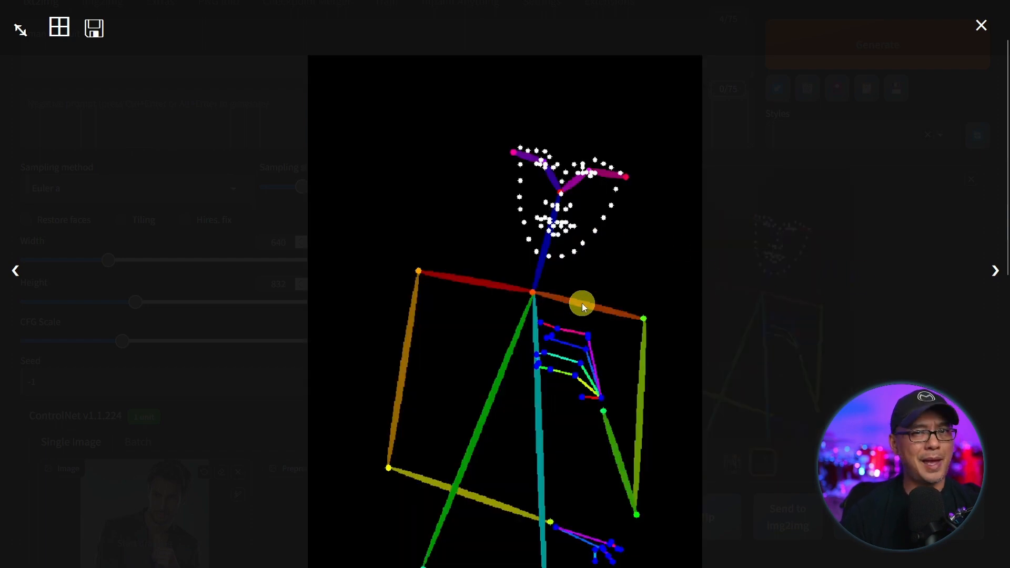
# - Close the enlarged openpose skeleton preview to return to txt2img
pyautogui.click(979, 26)
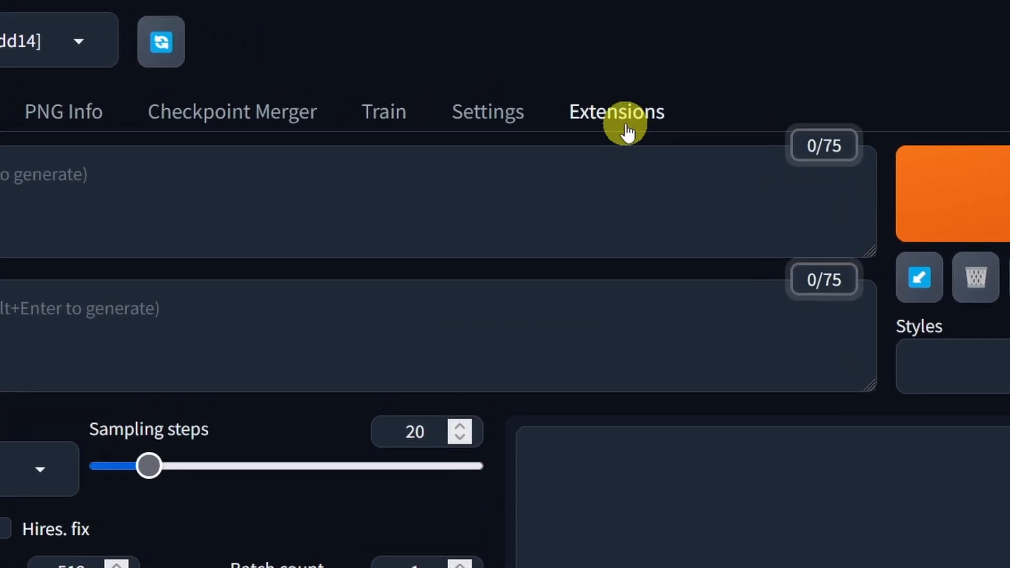
# - Open the Extensions page and check the five installed extensions for updates
pyautogui.click(615, 111)
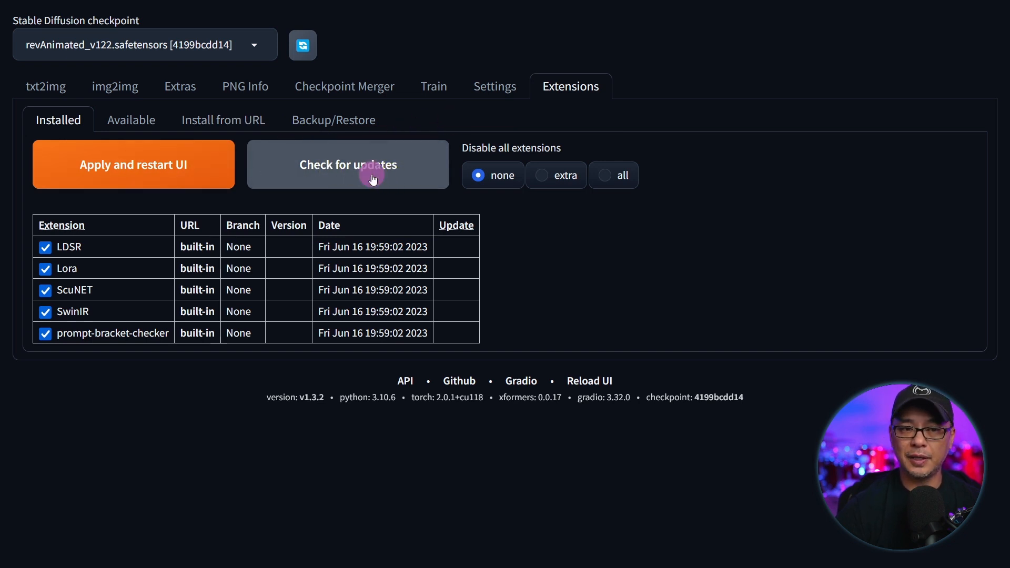
pyautogui.click(347, 164)
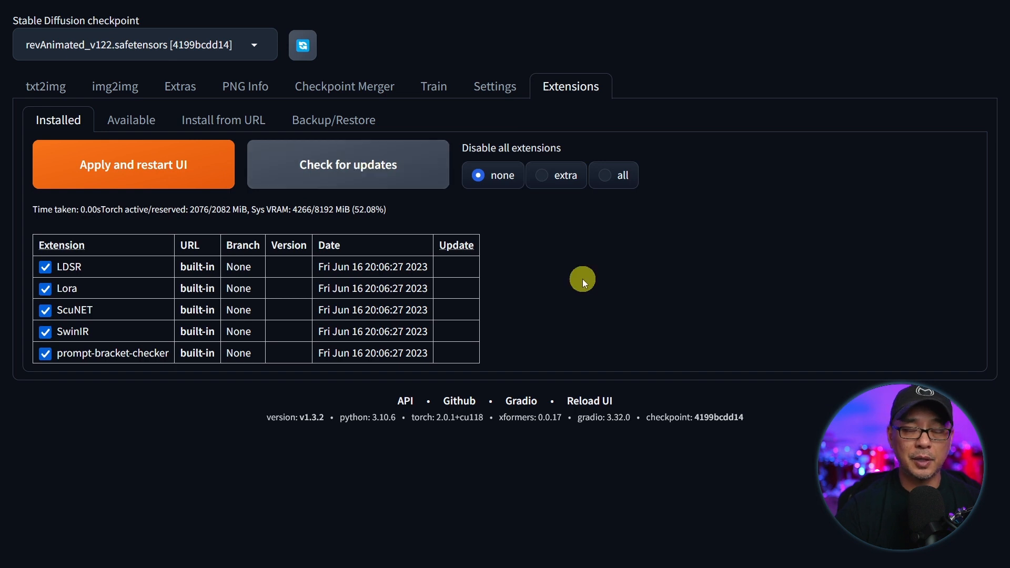
pyautogui.moveTo(575, 277)
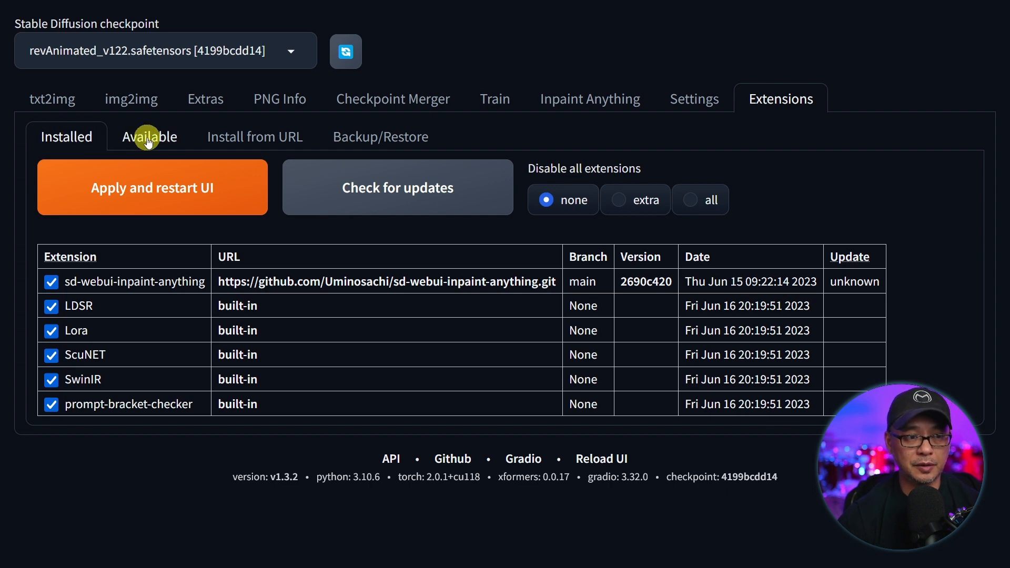
# - Load the Available extensions index and search it for 'controln'
pyautogui.click(149, 137)
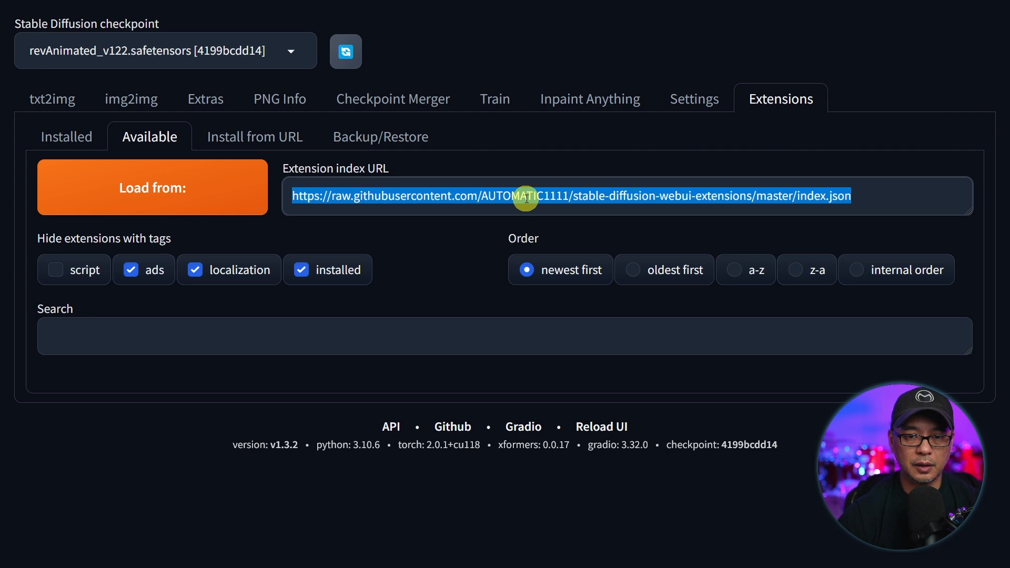
pyautogui.moveTo(552, 196)
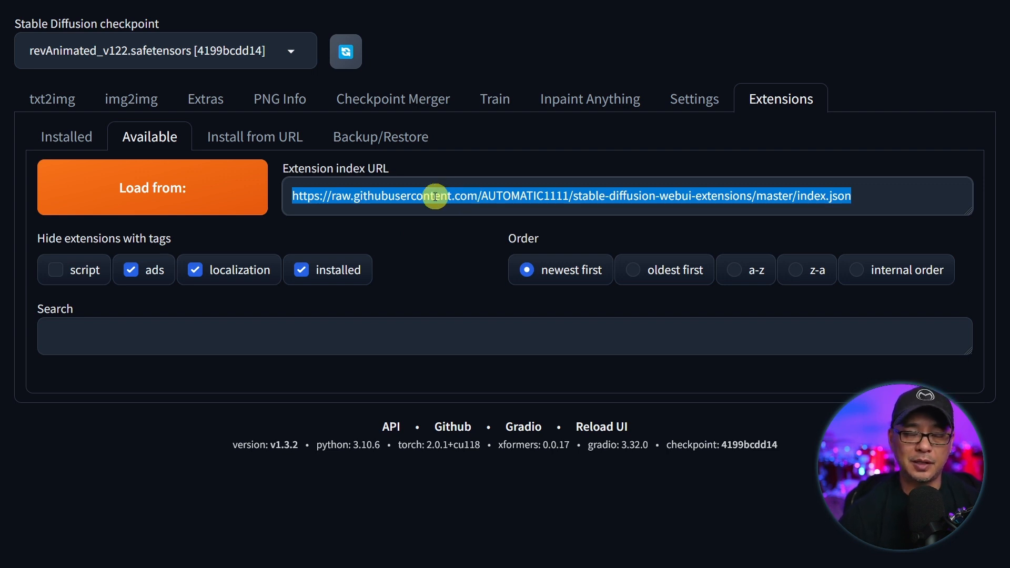
pyautogui.click(152, 186)
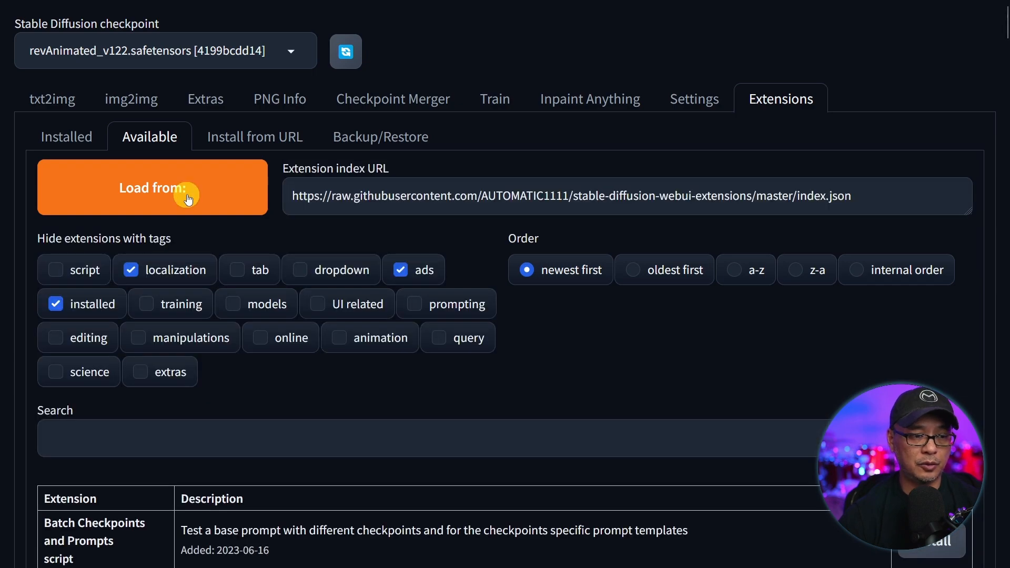
pyautogui.scroll(-3)
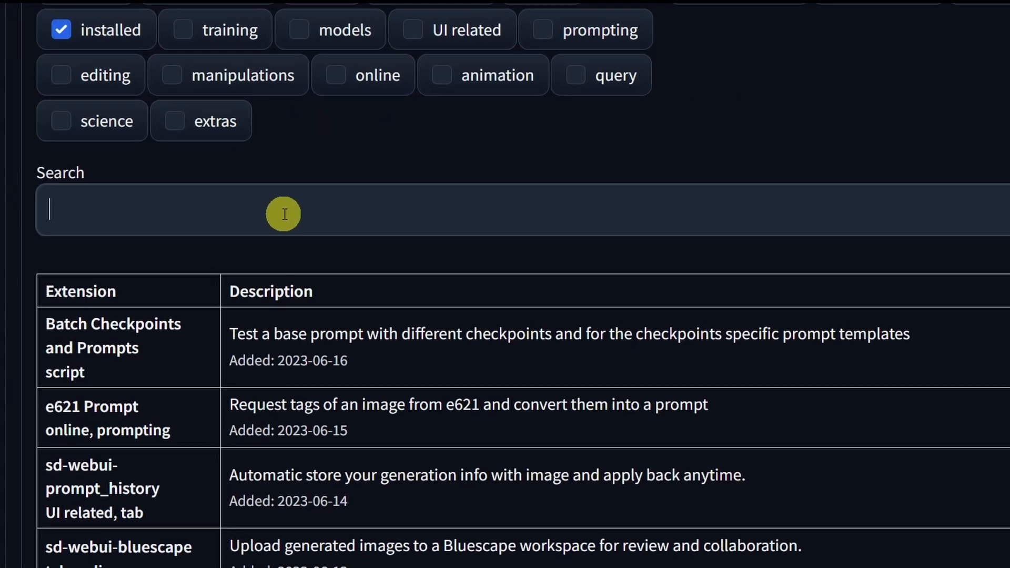
pyautogui.write('controlnet')
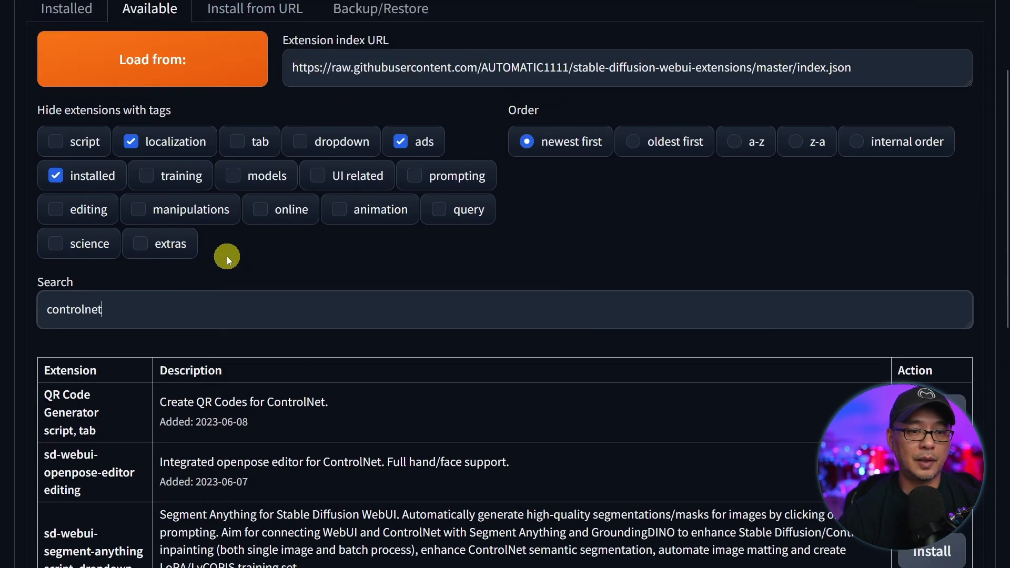
pyautogui.scroll(-3)
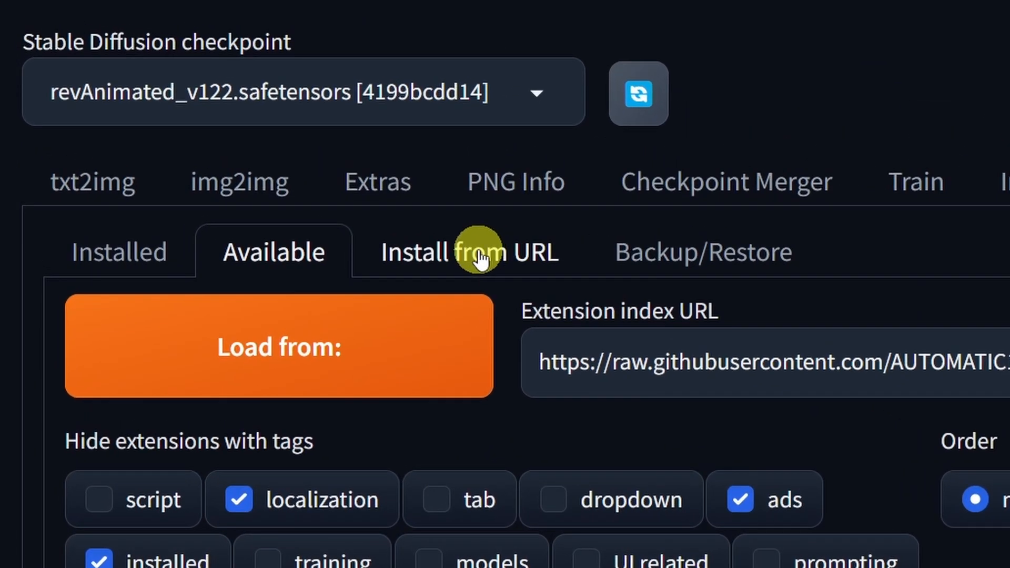
pyautogui.click(468, 251)
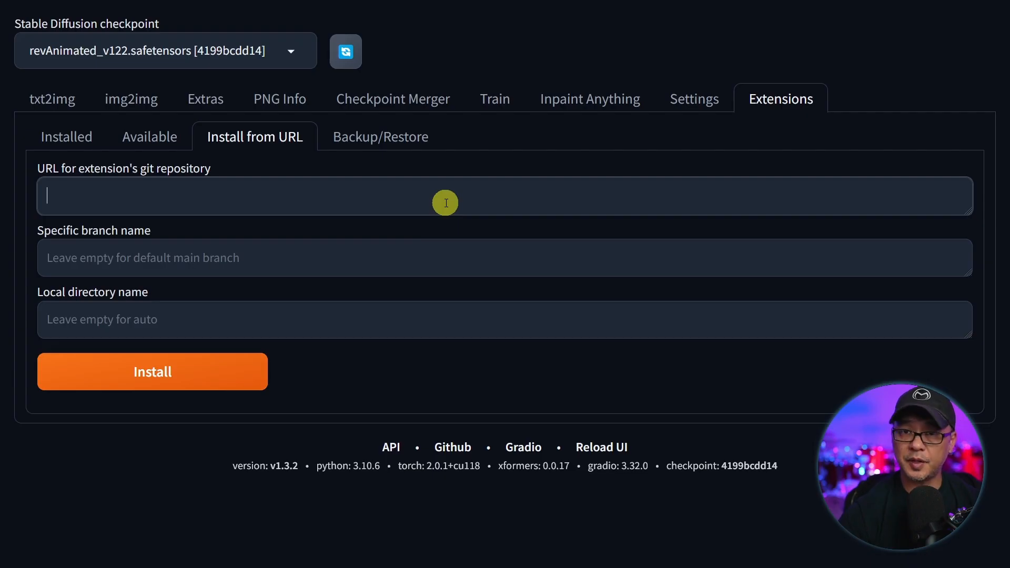
pyautogui.write('https://github.com/Mikubill/sd-webui-controlnet.git')
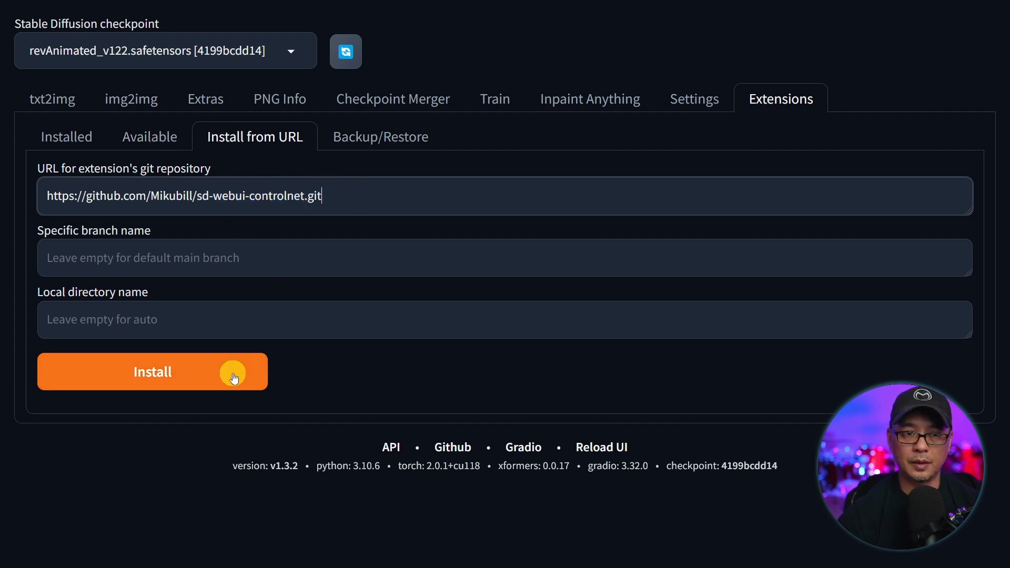
pyautogui.click(151, 371)
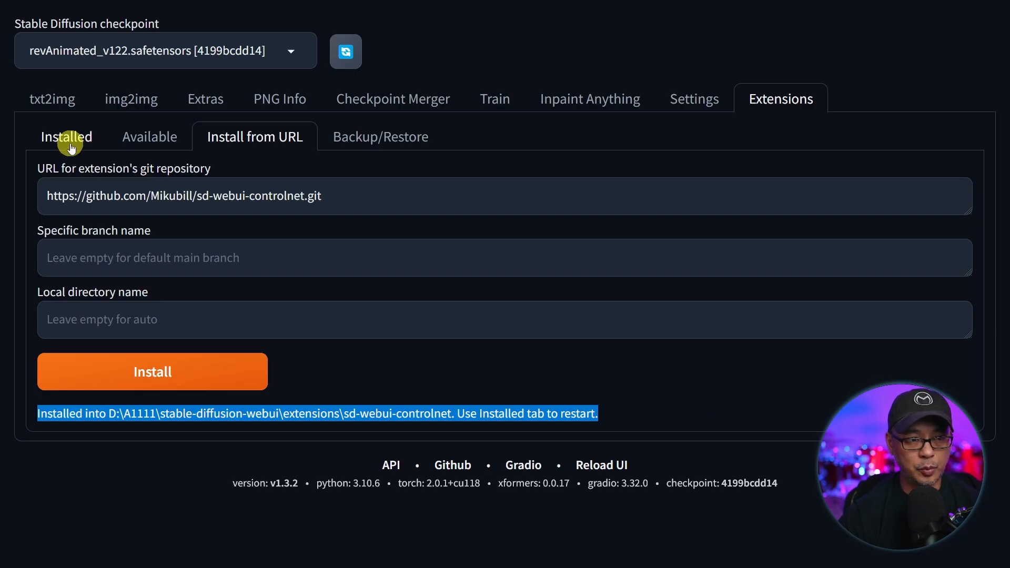
# - Check installed extensions for updates, then apply and restart the UI to load ControlNet
pyautogui.click(66, 136)
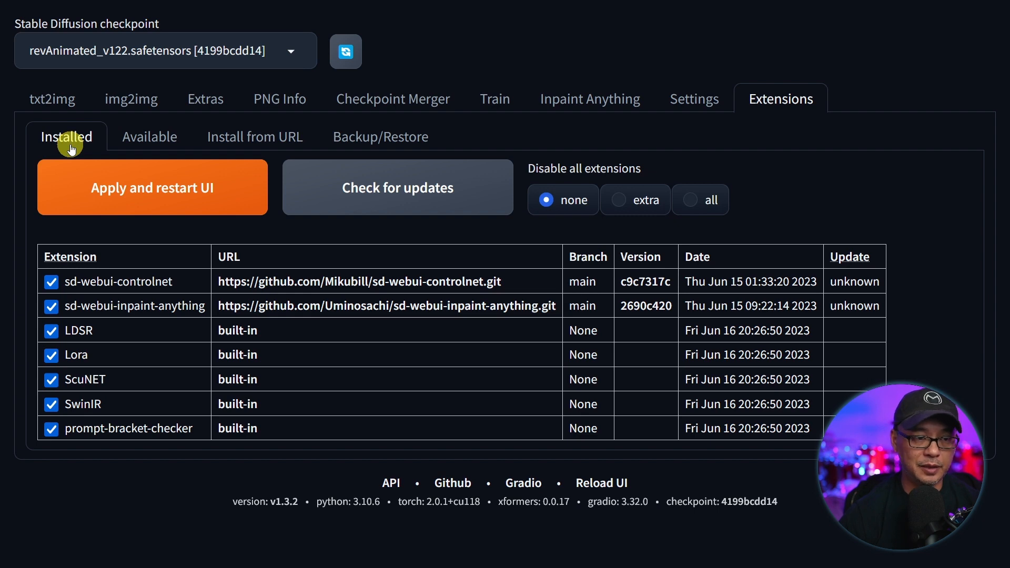
pyautogui.click(398, 187)
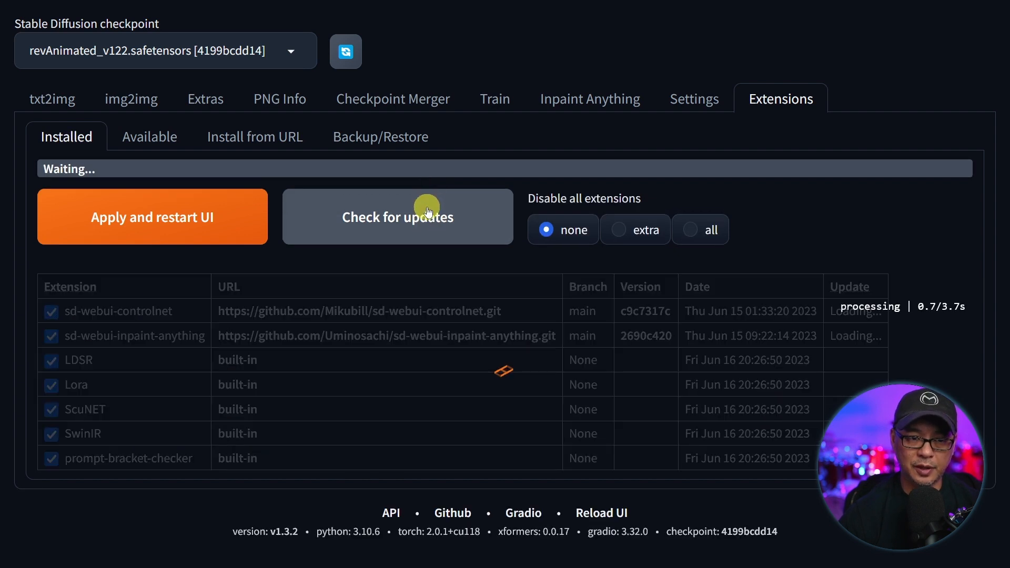
pyautogui.click(398, 216)
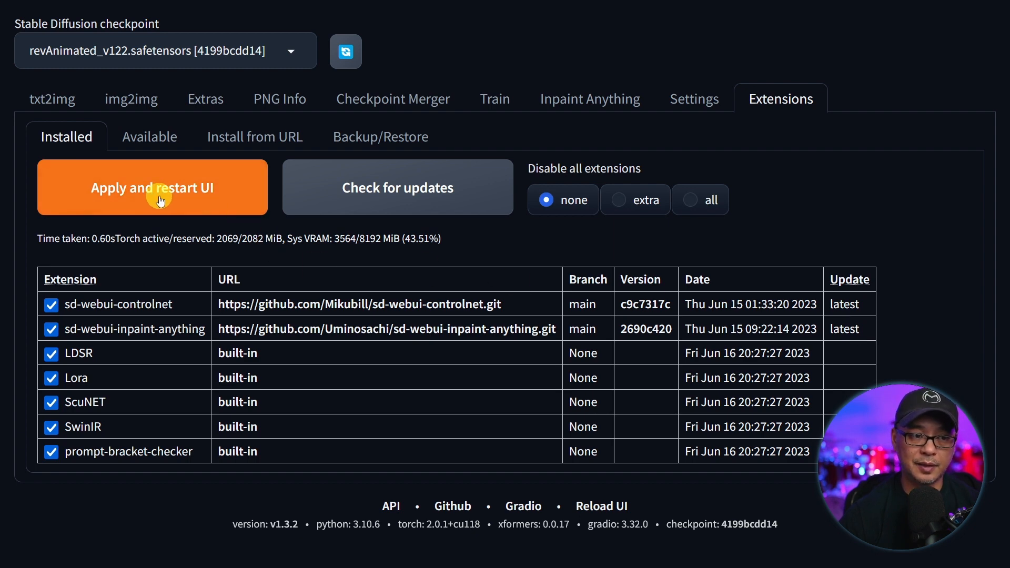
pyautogui.click(153, 187)
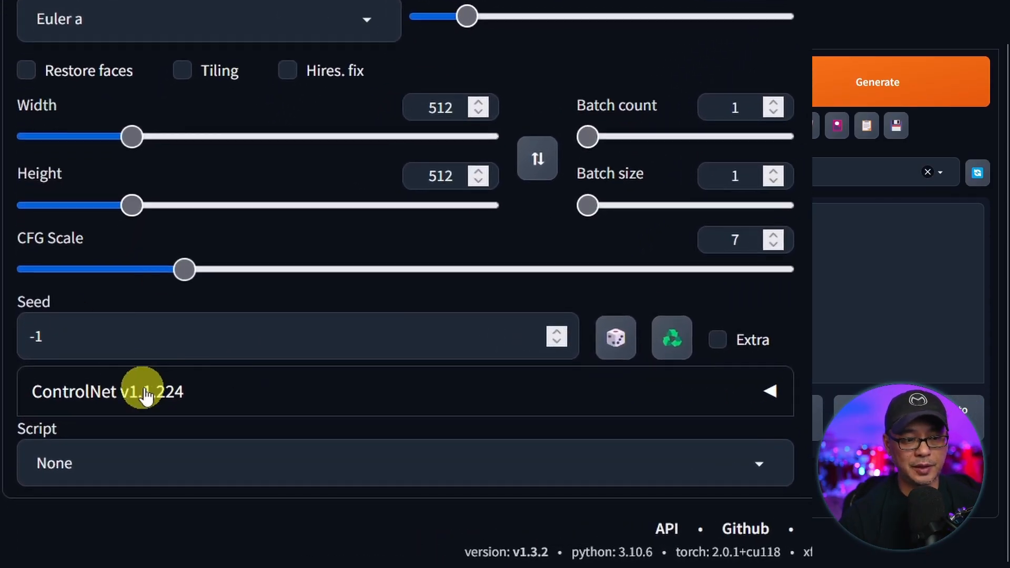
pyautogui.moveTo(711, 411)
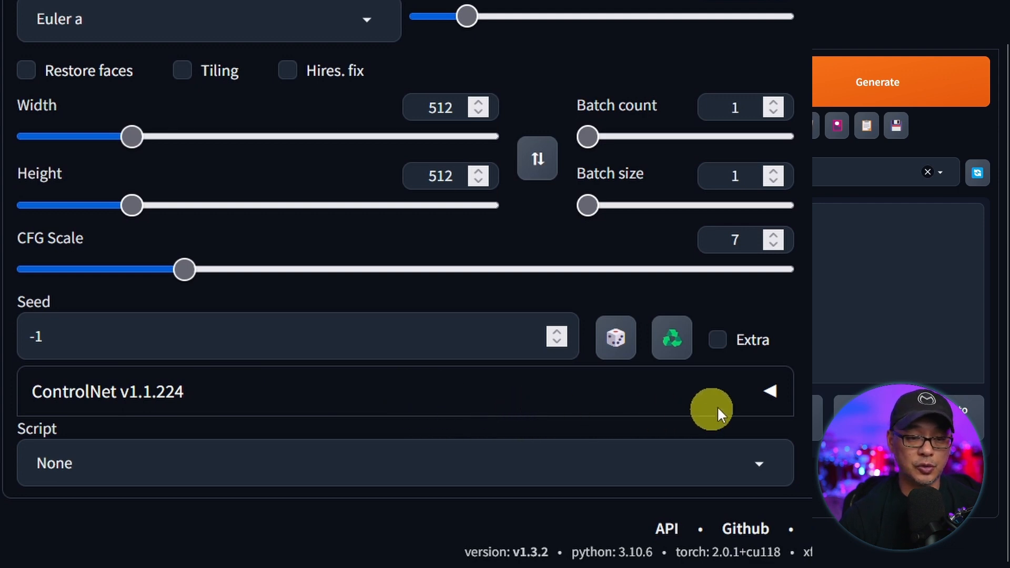
# - Expand the ControlNet v1.1.224 accordion on the txt2img page
pyautogui.click(769, 391)
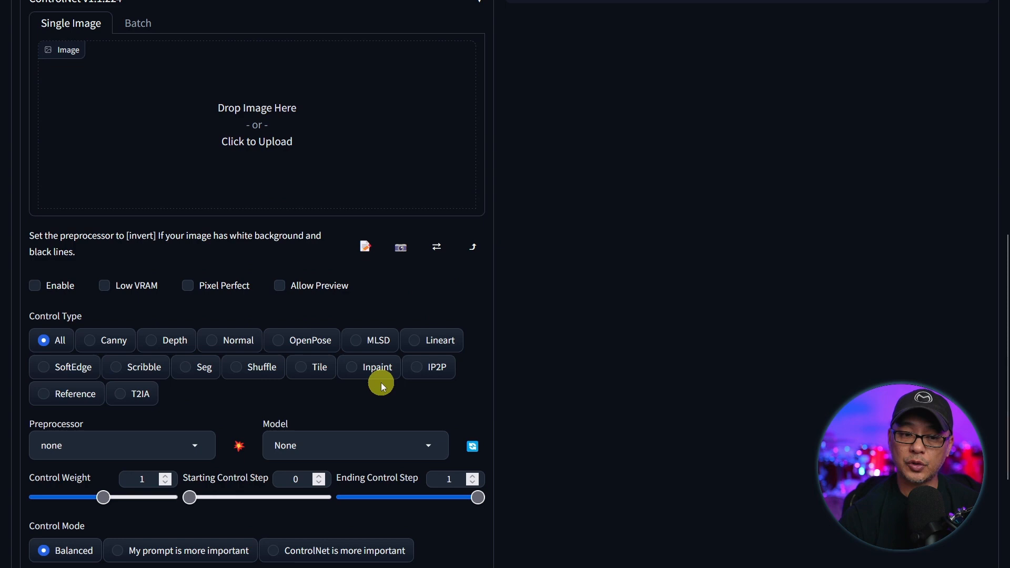
pyautogui.moveTo(381, 387)
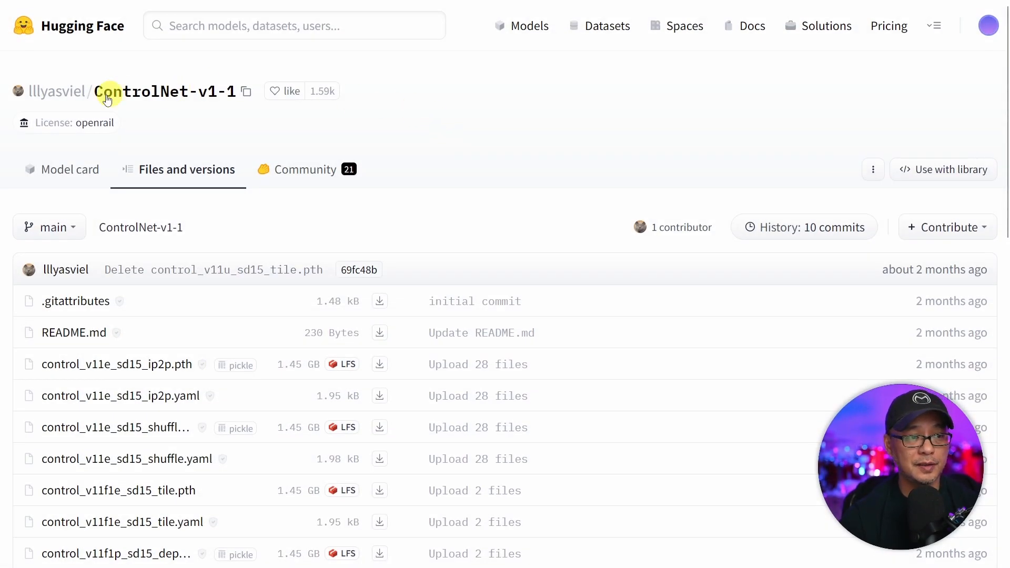
# - Download control_v11f1p_sd15_depth.pth from the ControlNet-v1-1 repository files list
pyautogui.scroll(-3)
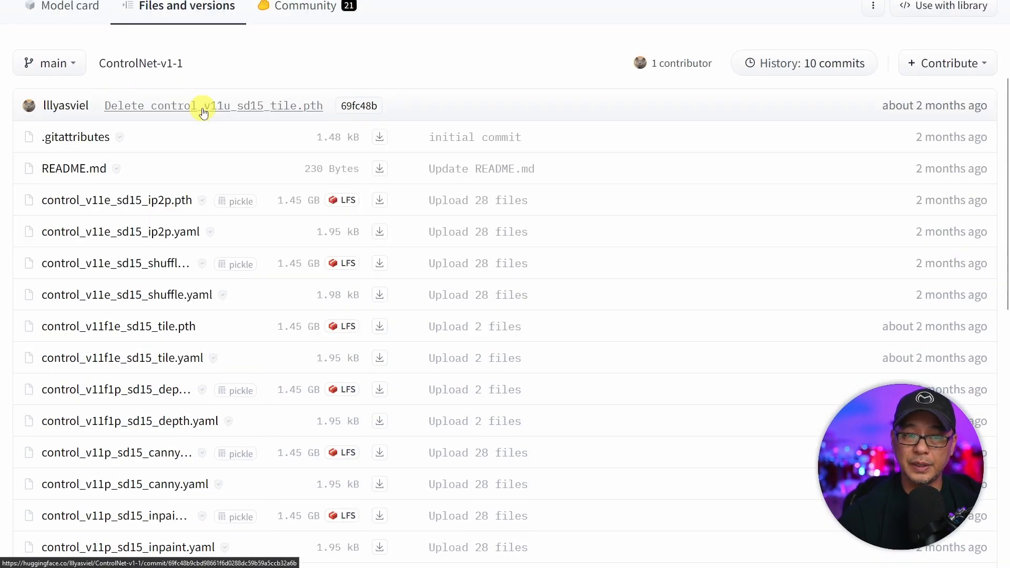
pyautogui.scroll(-3)
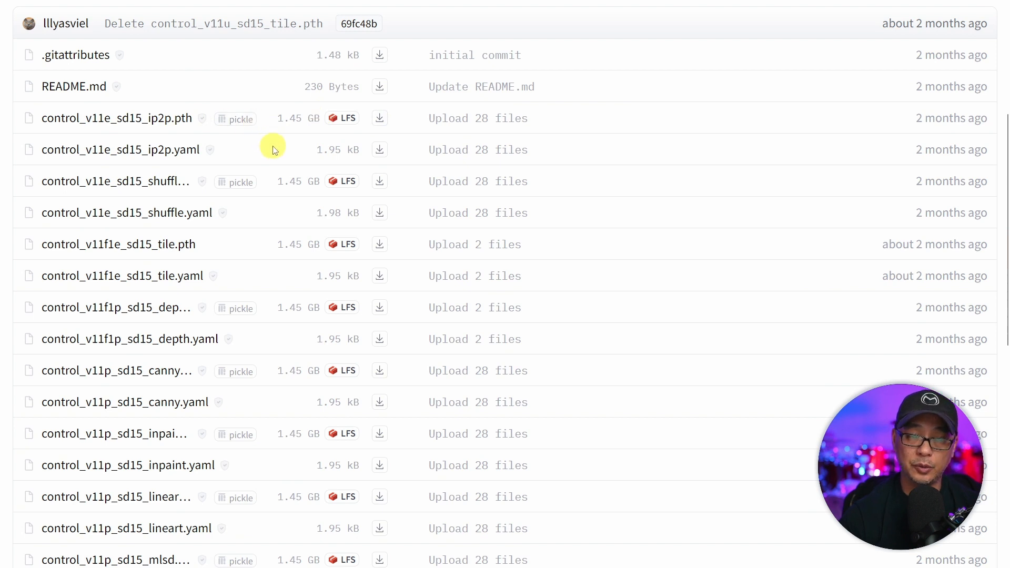
pyautogui.moveTo(281, 143)
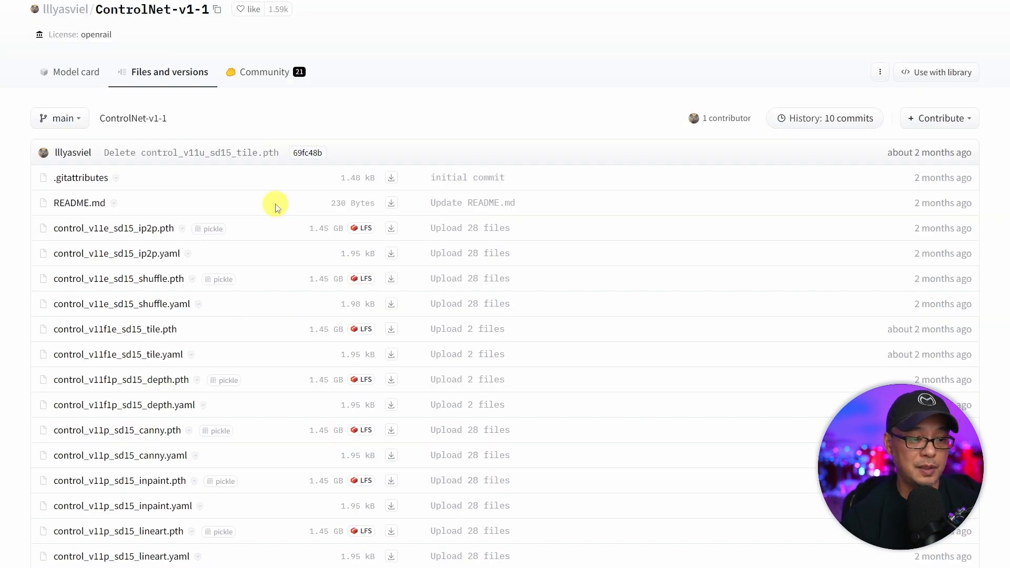
pyautogui.scroll(-3)
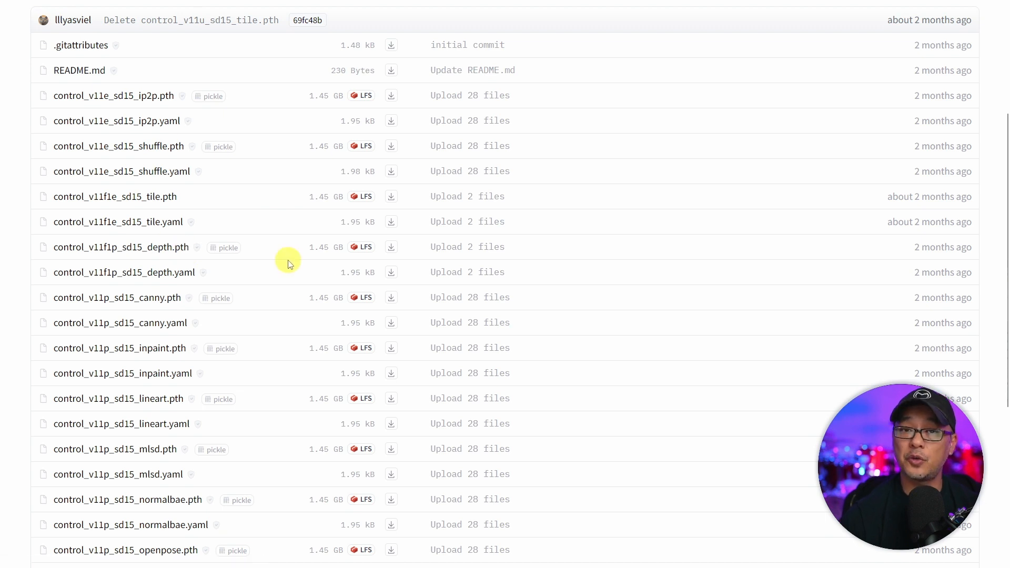
pyautogui.moveTo(204, 264)
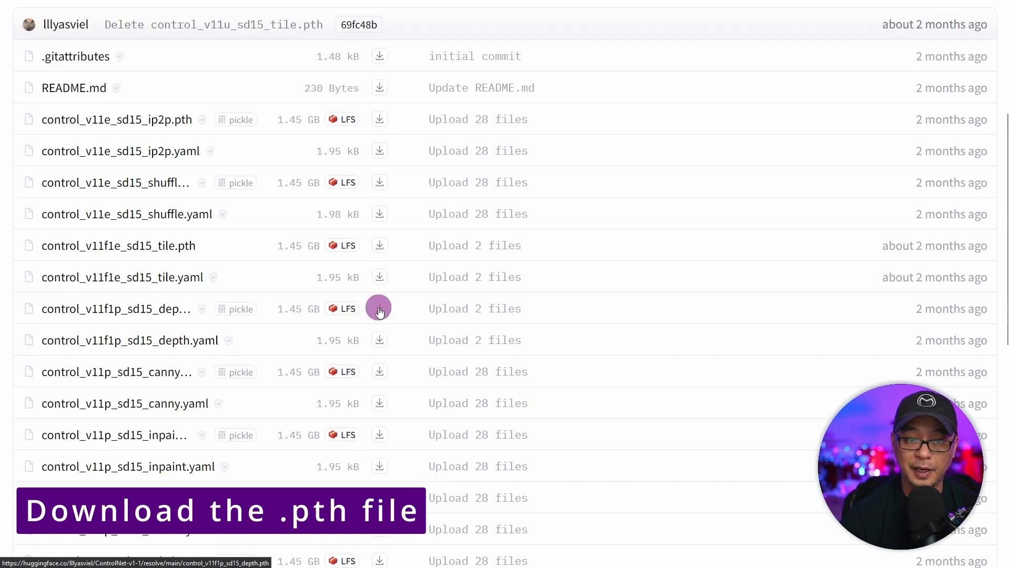
pyautogui.click(379, 308)
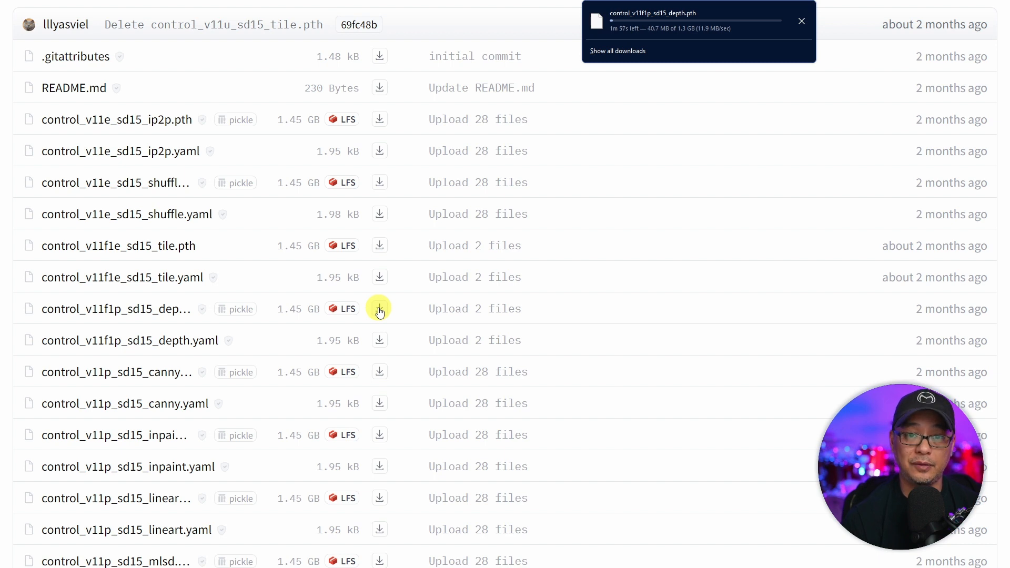
pyautogui.scroll(-3)
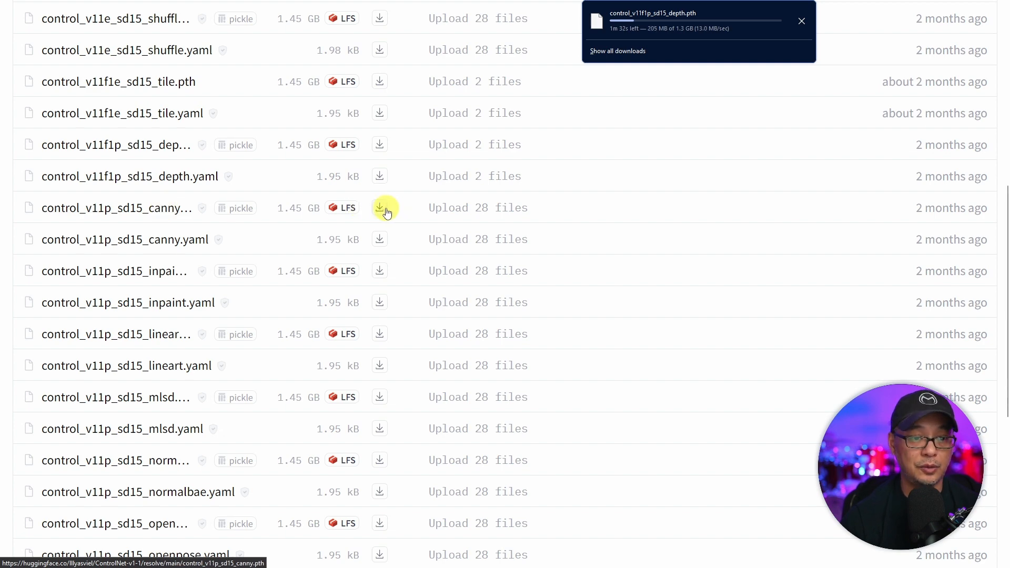
pyautogui.scroll(-3)
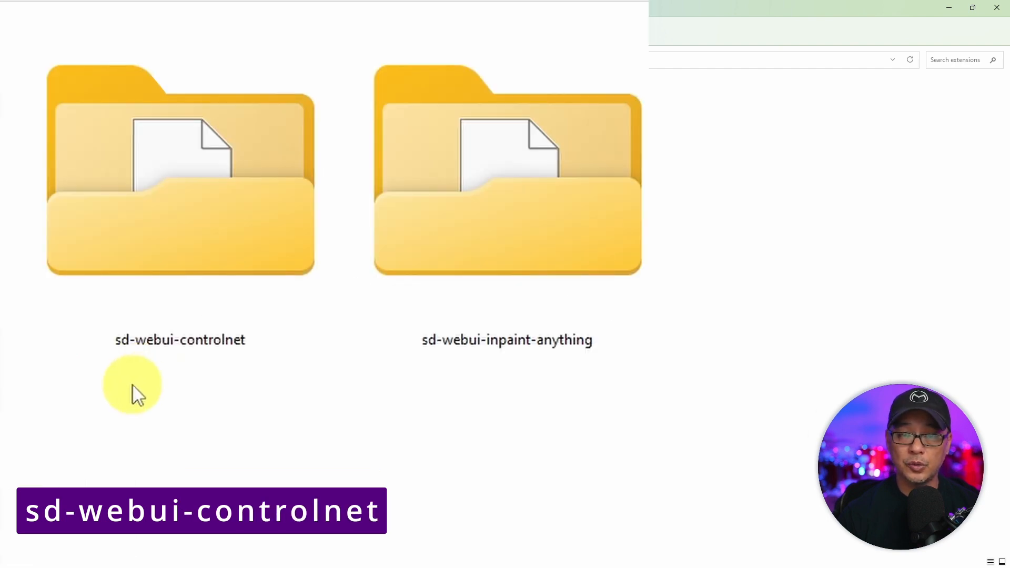
# - Open extensions\sd-webui-controlnet and then its models folder in File Explorer
pyautogui.doubleClick(180, 170)
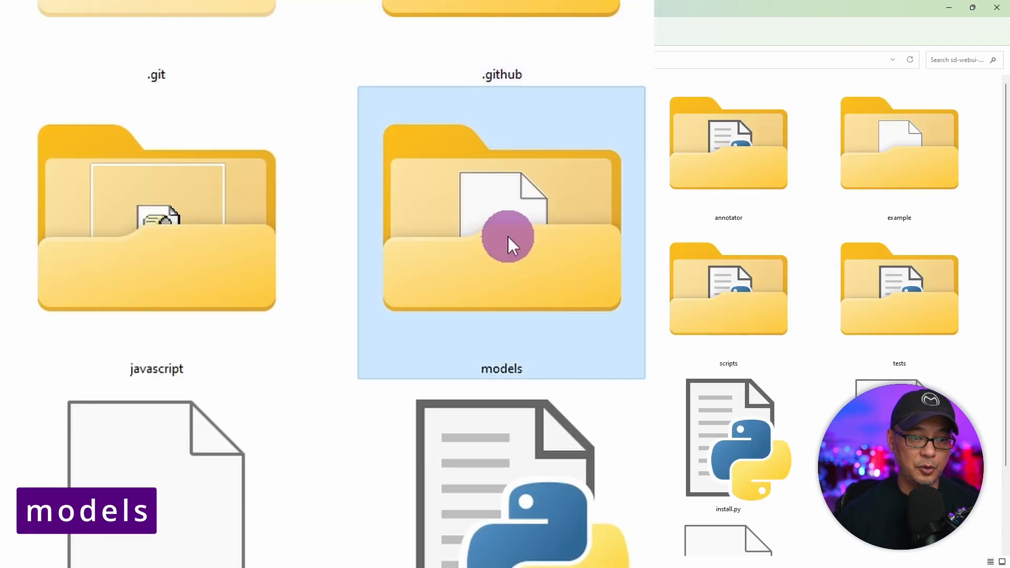
pyautogui.doubleClick(501, 234)
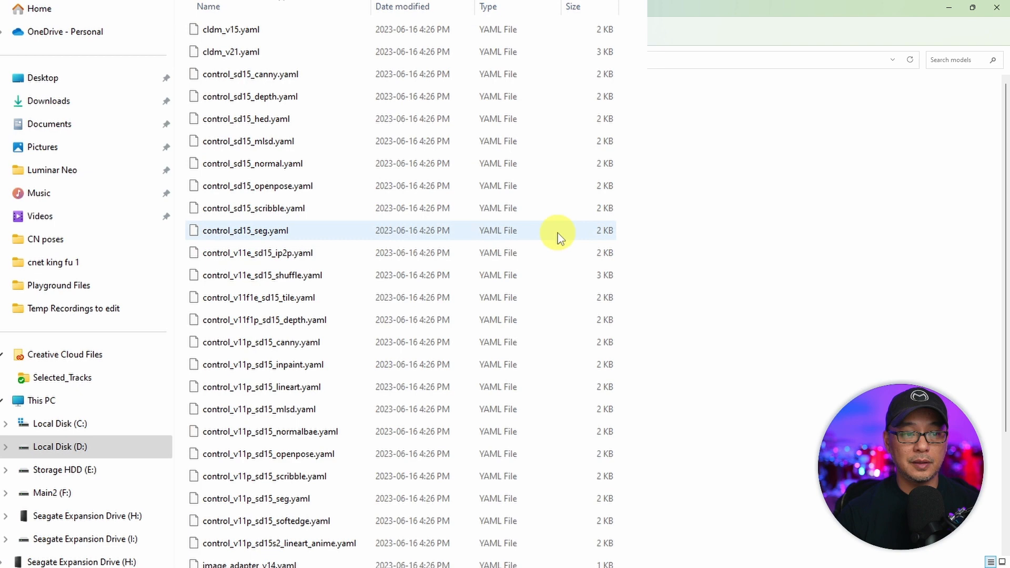
pyautogui.click(262, 275)
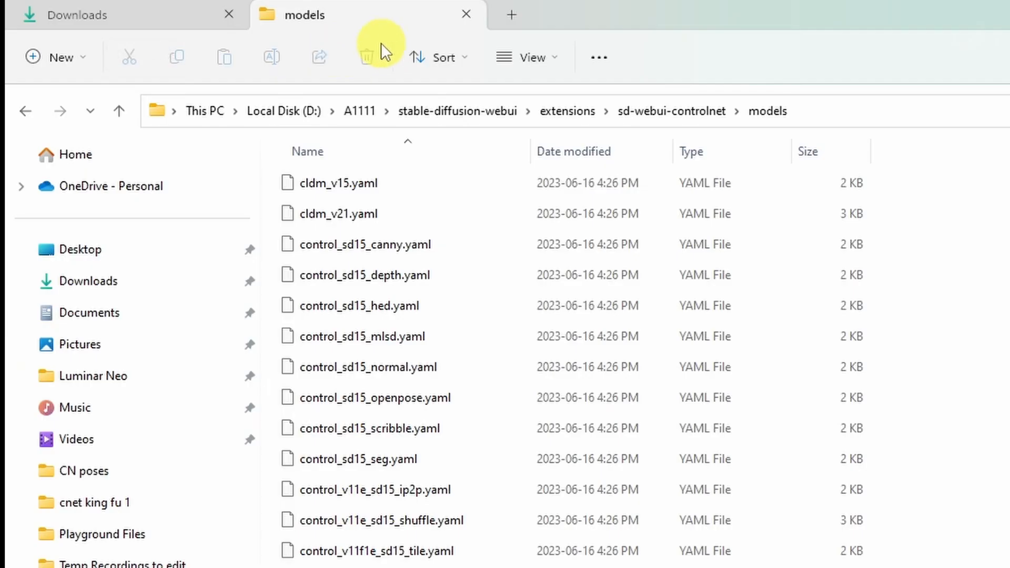
# - Move the canny, depth and openpose .pth files from Downloads into models, viewed as large icons
pyautogui.click(77, 15)
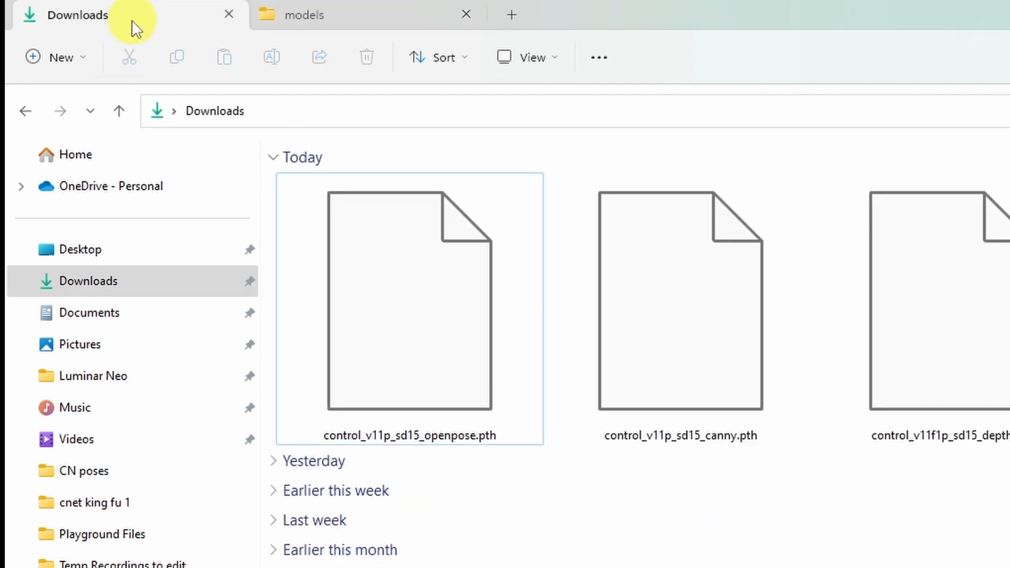
pyautogui.click(940, 296)
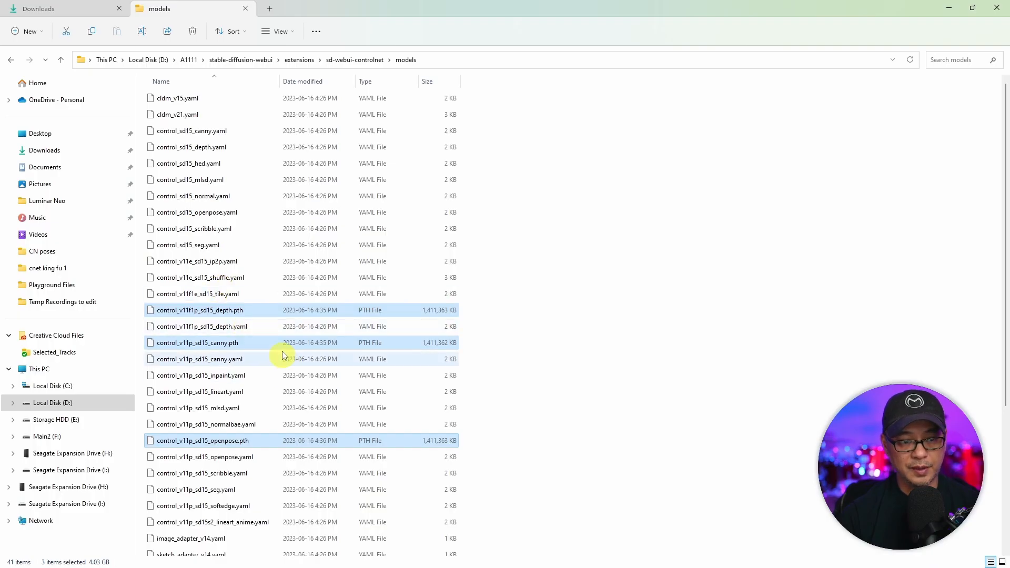
pyautogui.click(277, 31)
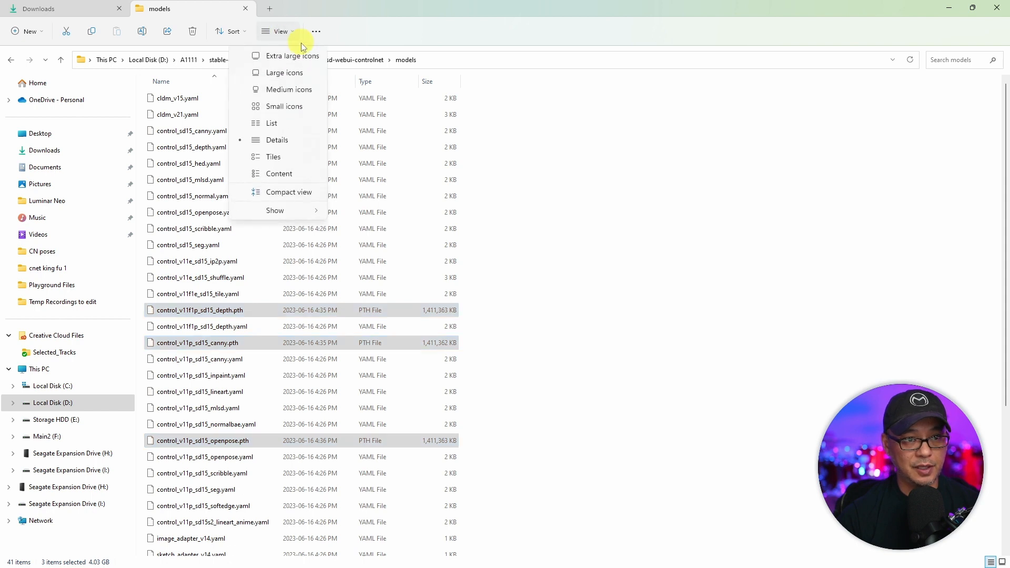
pyautogui.click(284, 72)
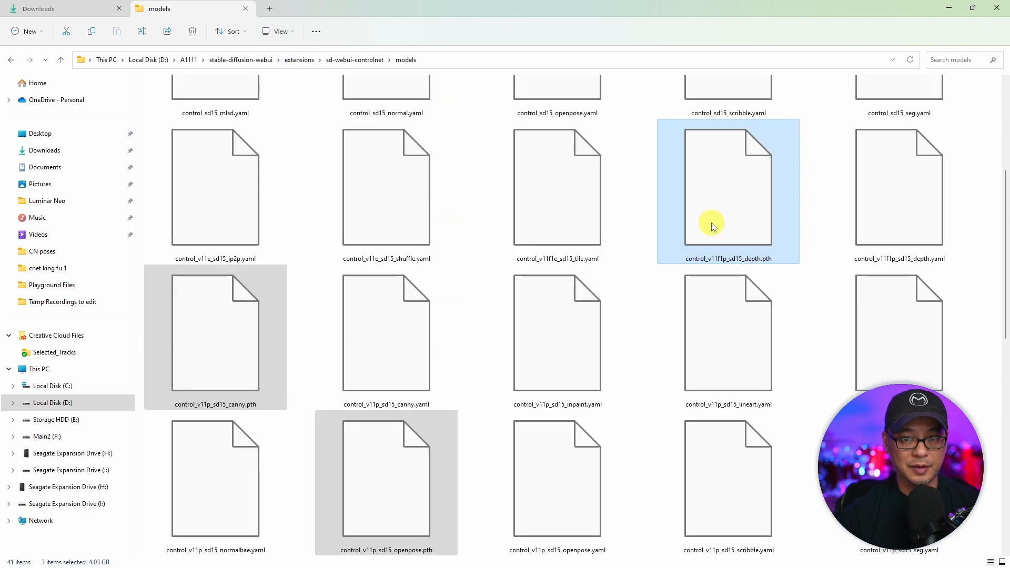
pyautogui.click(387, 483)
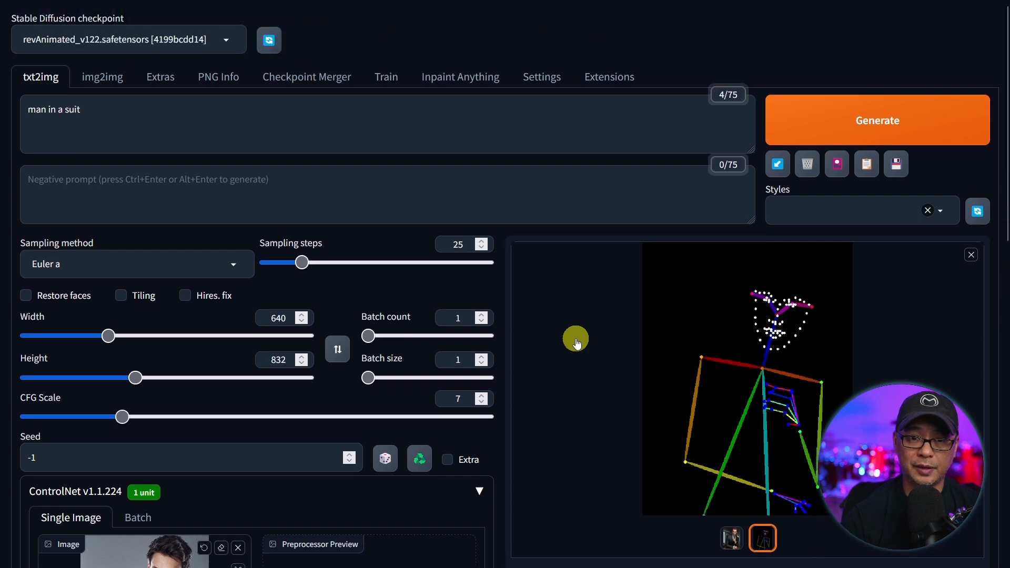
pyautogui.moveTo(607, 85)
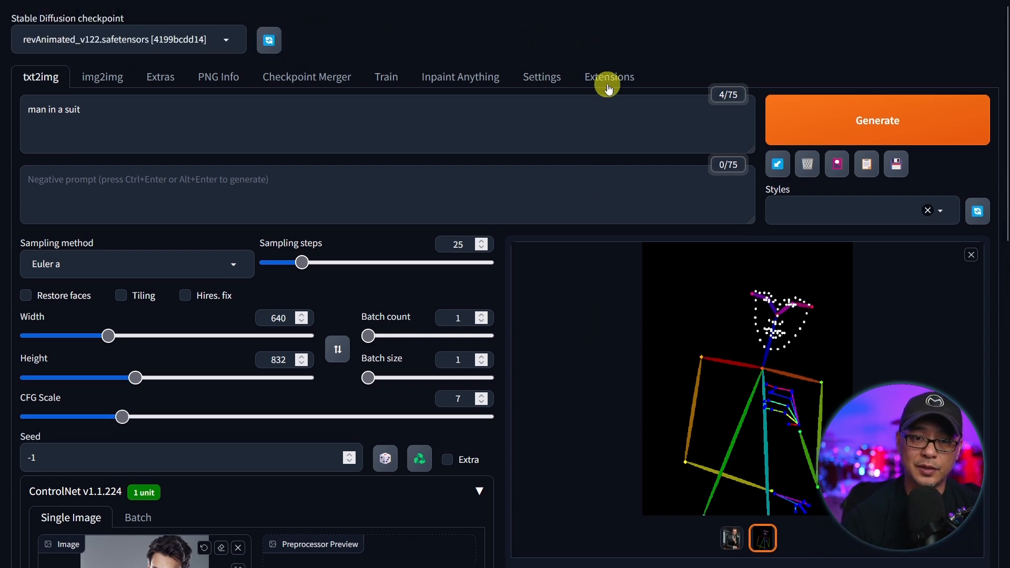
pyautogui.moveTo(533, 94)
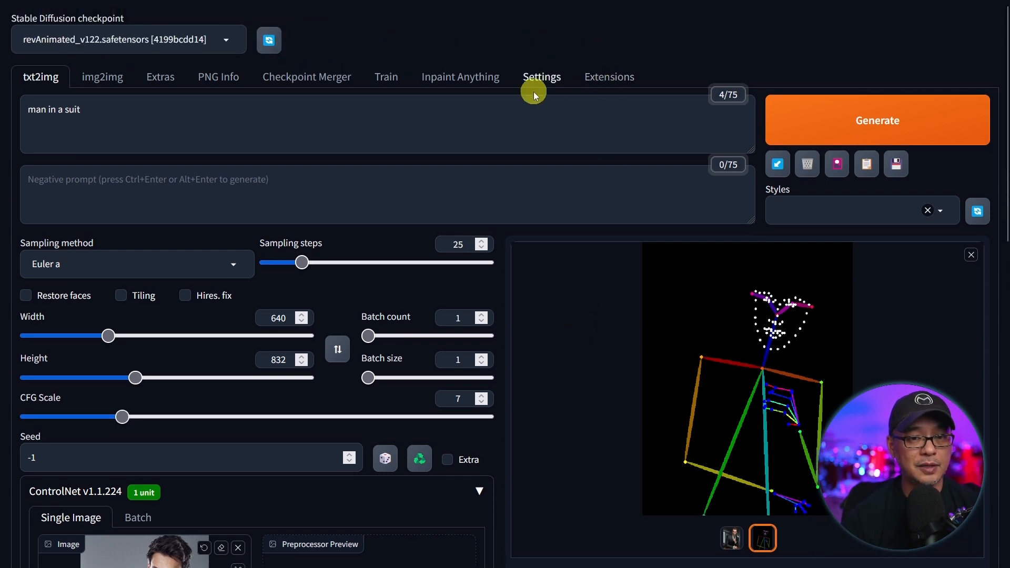
pyautogui.moveTo(603, 77)
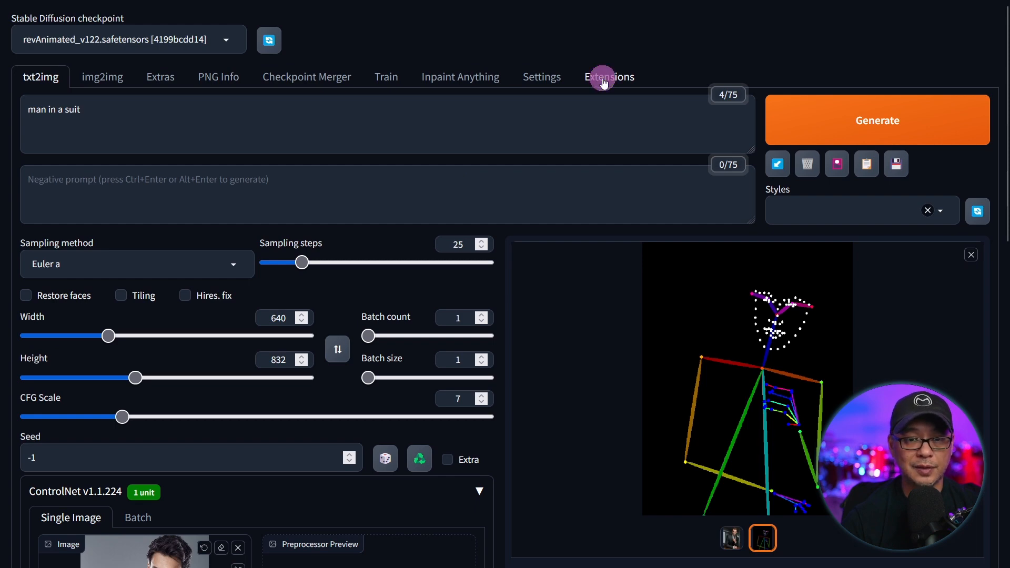
# - Search the available extensions list for 'controln'
pyautogui.click(609, 77)
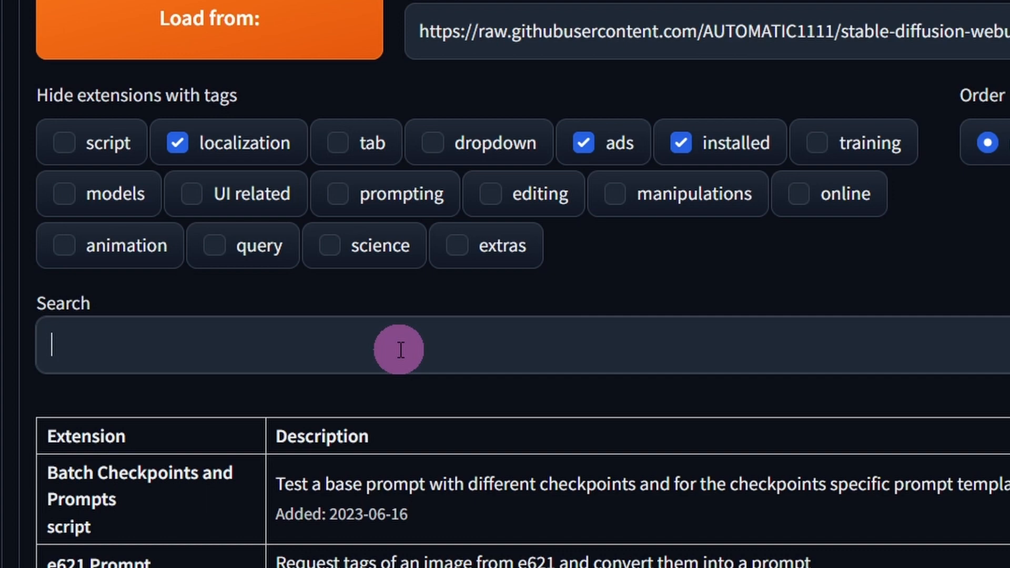
pyautogui.write('controlnet')
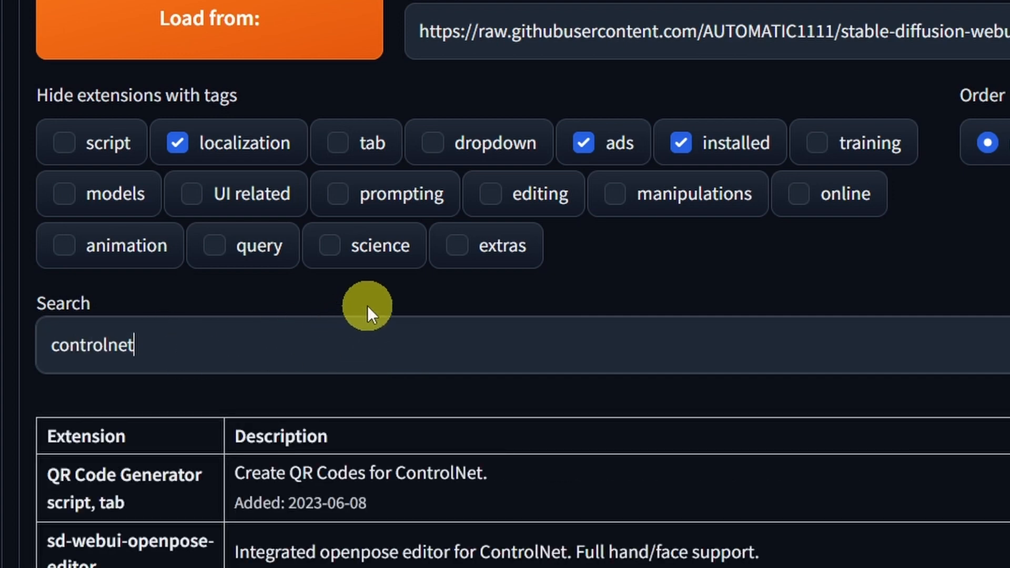
pyautogui.scroll(-3)
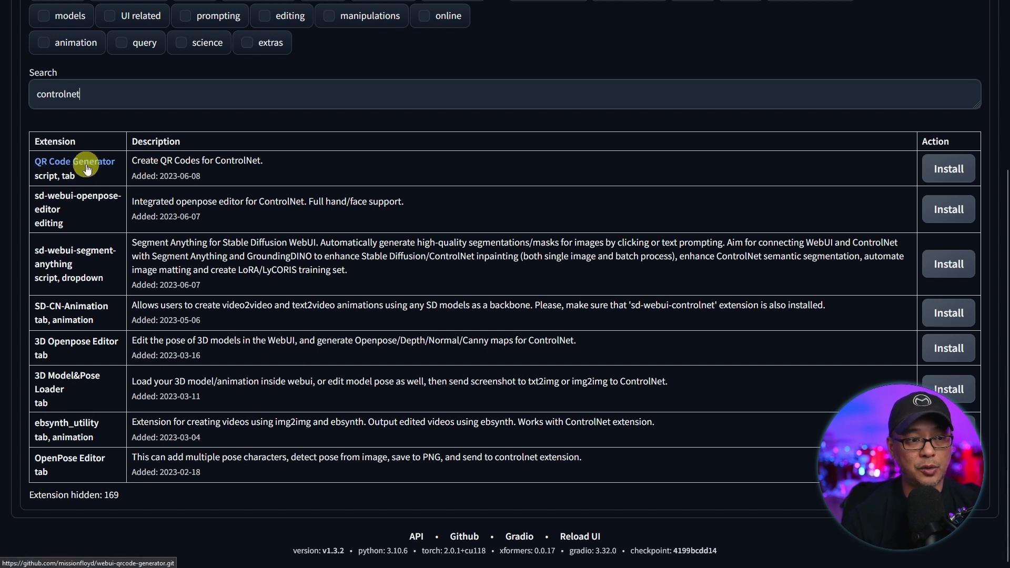
pyautogui.moveTo(98, 220)
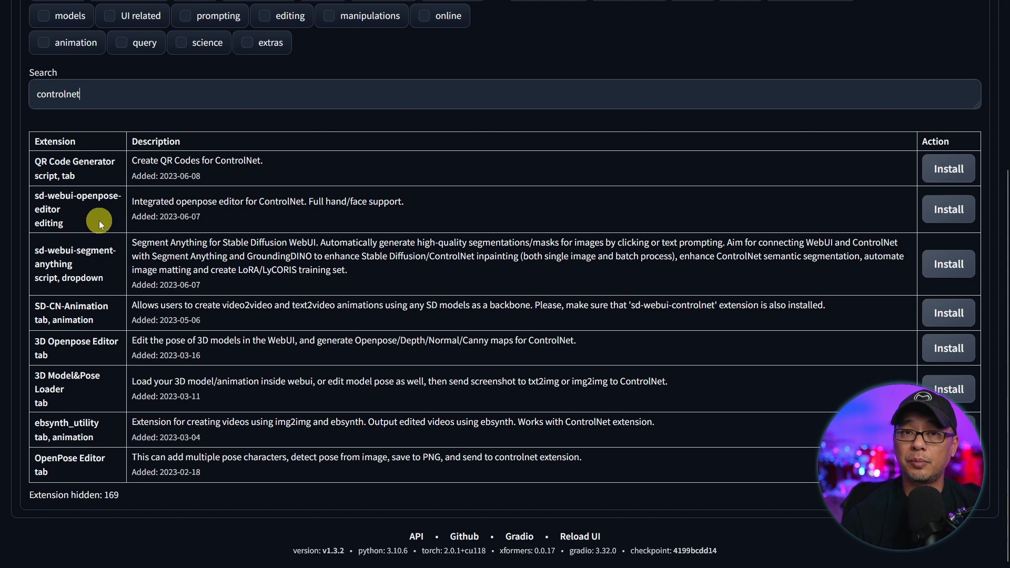
pyautogui.moveTo(112, 264)
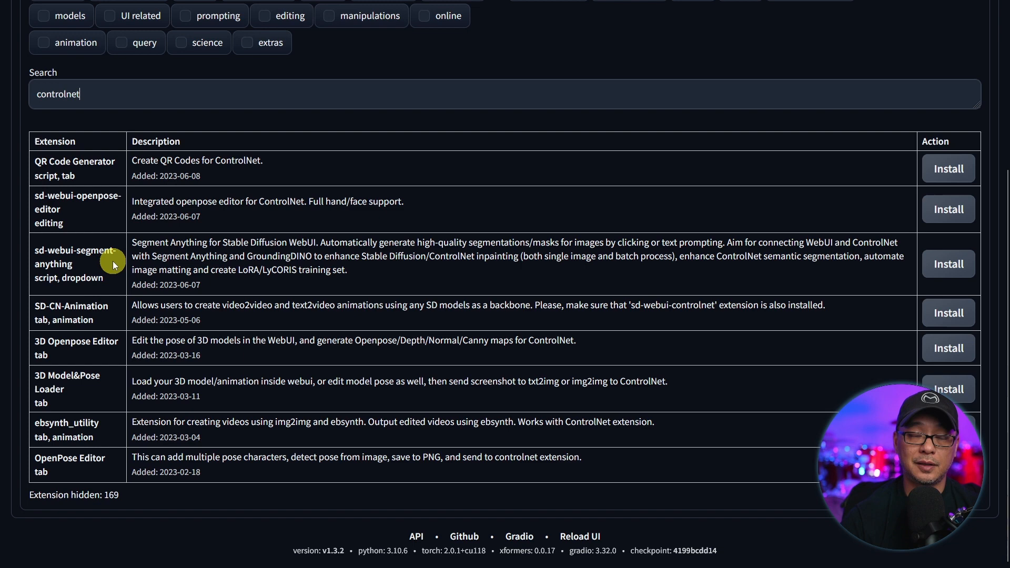
pyautogui.moveTo(617, 362)
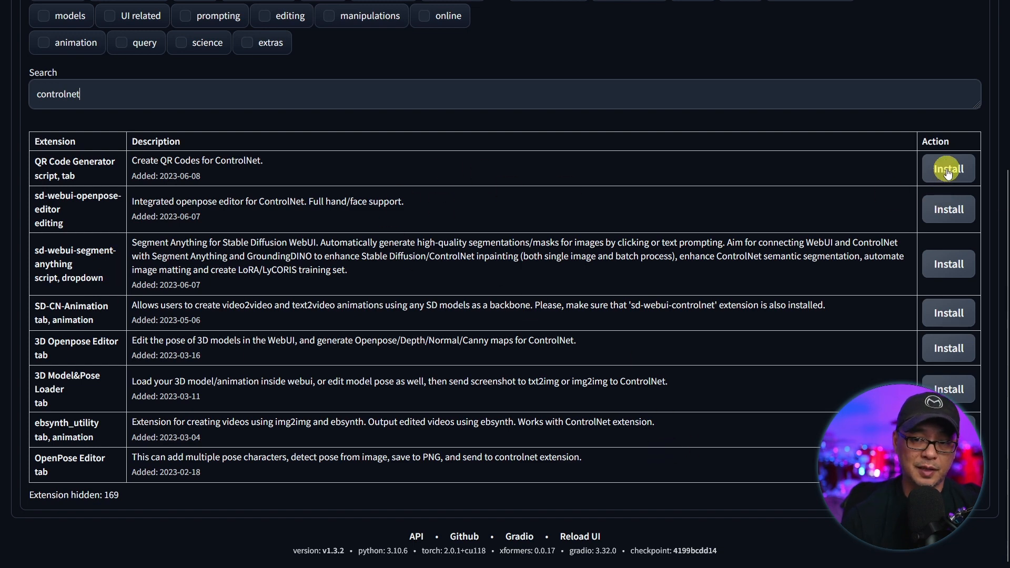
# - Install QR Code Generator, sd-webui-openpose-editor, sd-webui-segment-anything and SD-CN-Animation
pyautogui.click(947, 168)
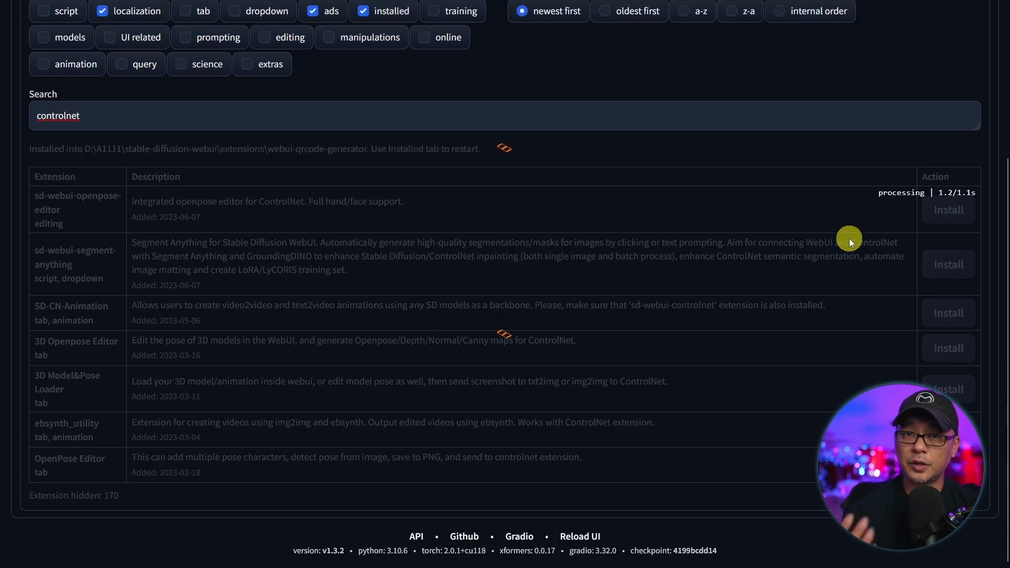
pyautogui.click(946, 209)
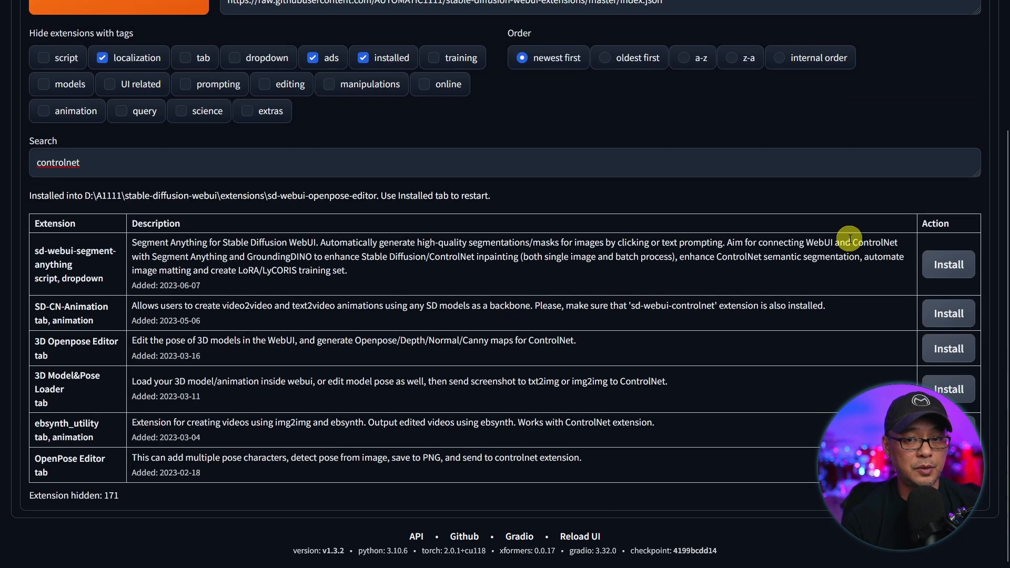
pyautogui.click(946, 263)
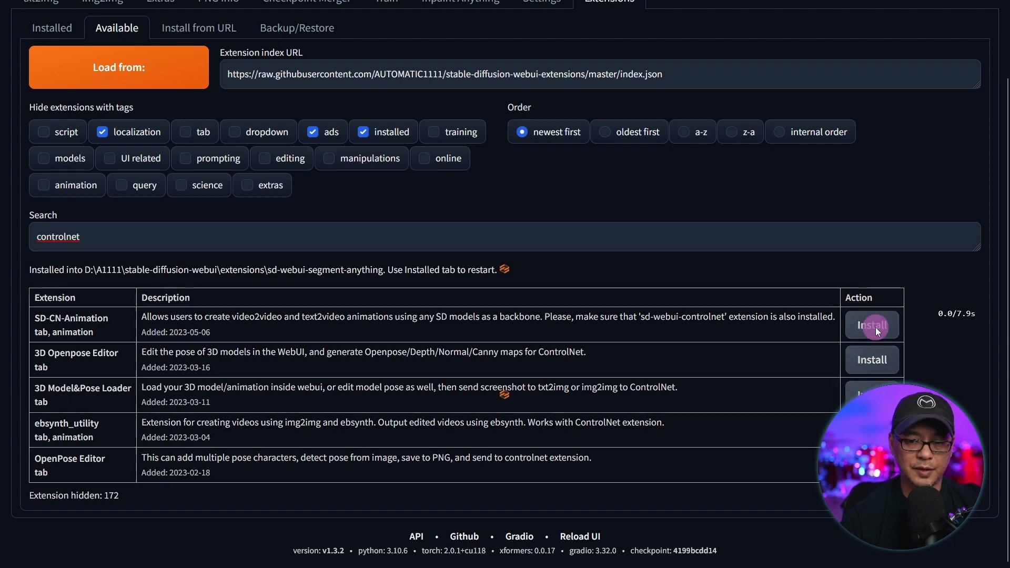
pyautogui.click(871, 325)
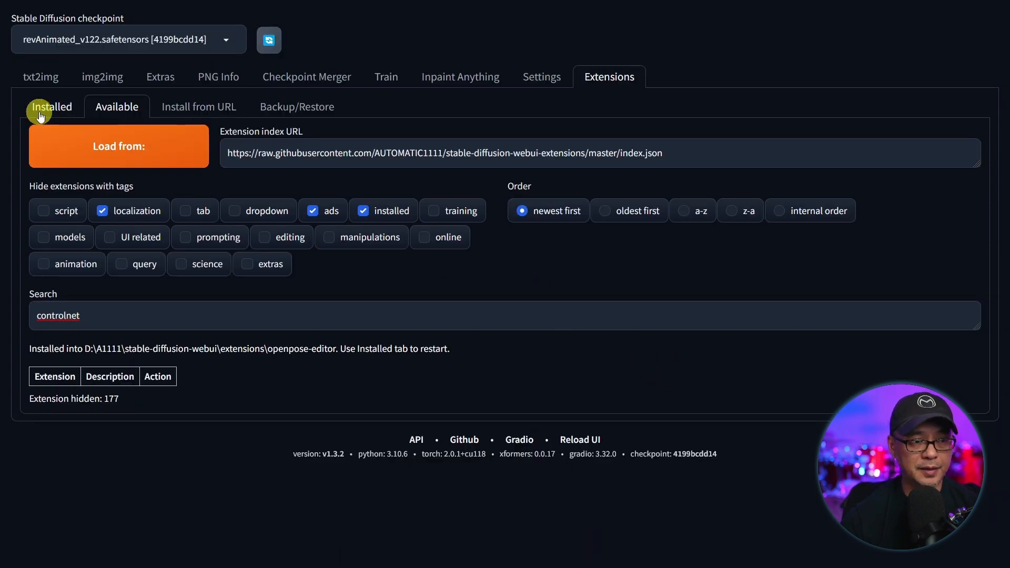
# - Check installed extensions for updates, then apply and restart the UI
pyautogui.click(52, 106)
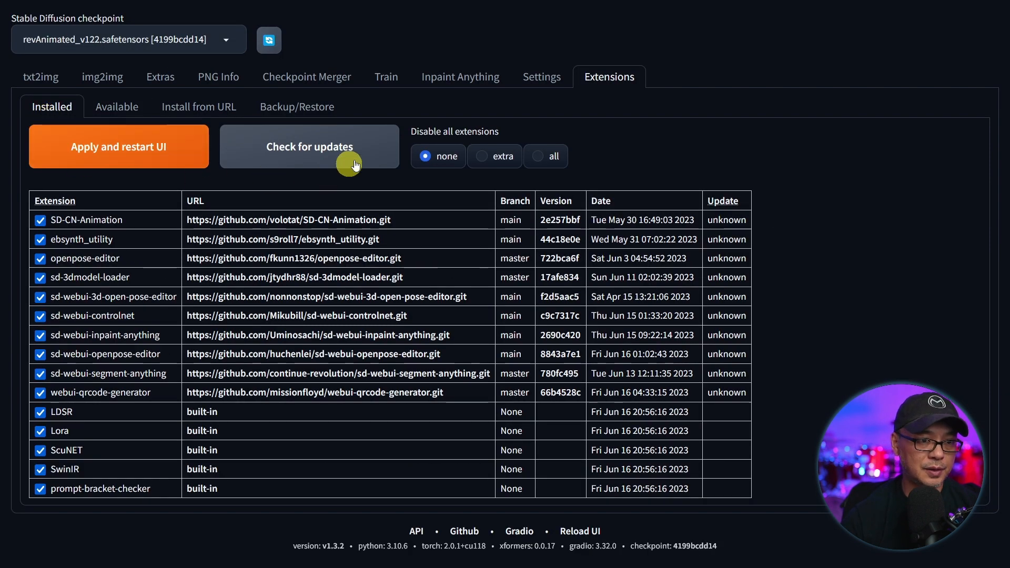
pyautogui.click(308, 146)
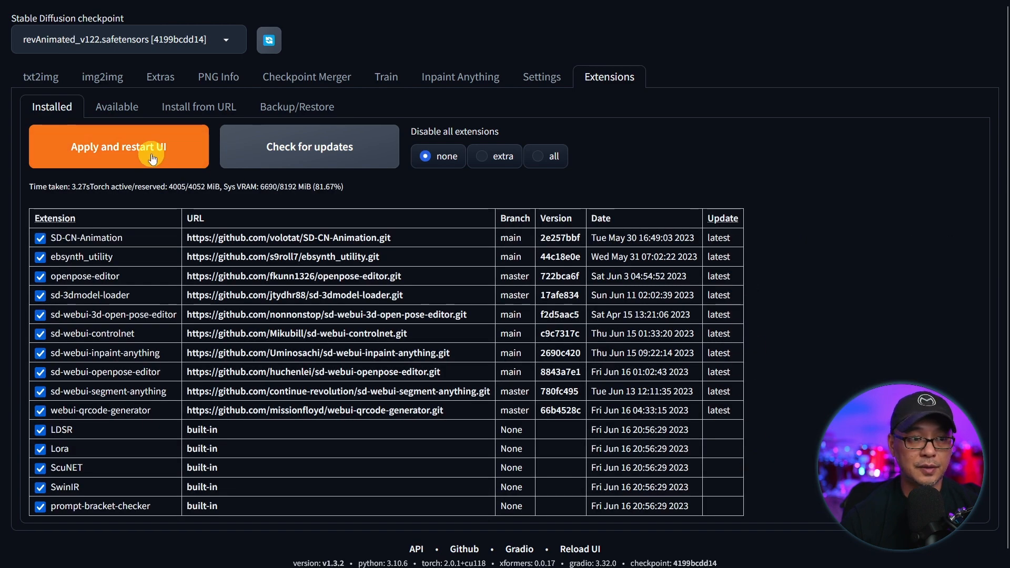
pyautogui.click(119, 146)
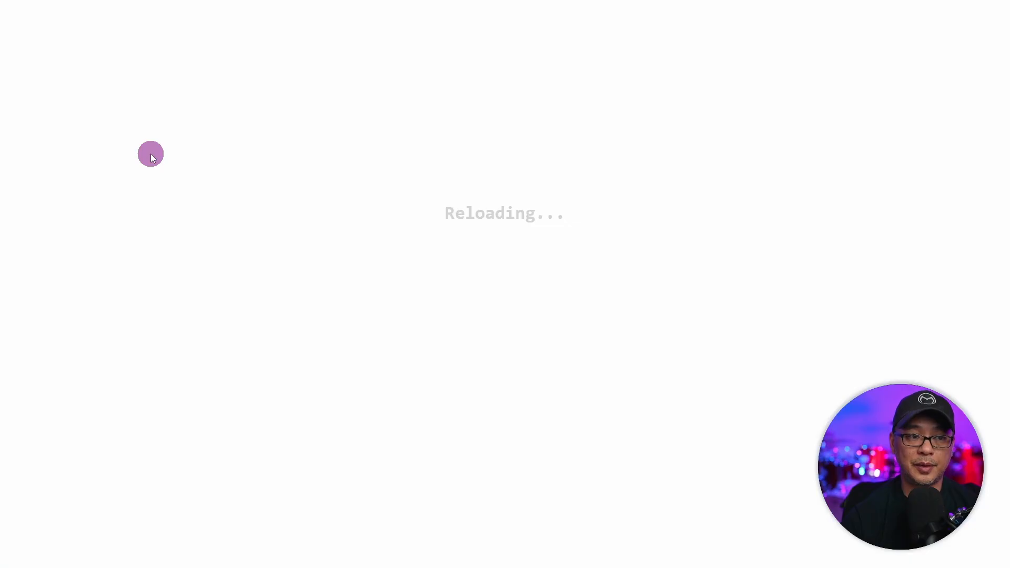
pyautogui.moveTo(739, 255)
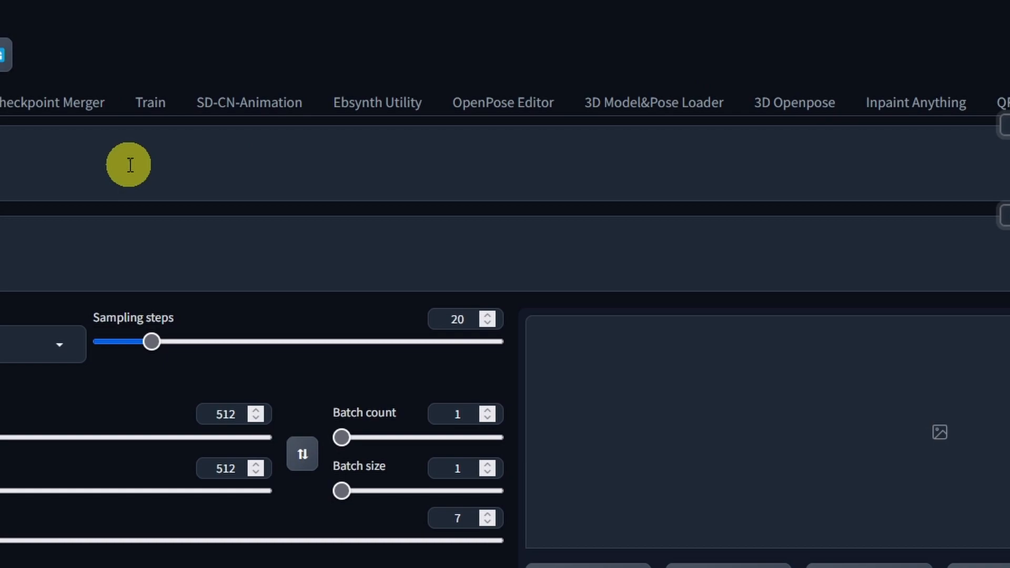
# - Browse the SD-CN-Animation, 3D Model&Pose Loader and 3D Openpose pages, then return to txt2img
pyautogui.click(348, 57)
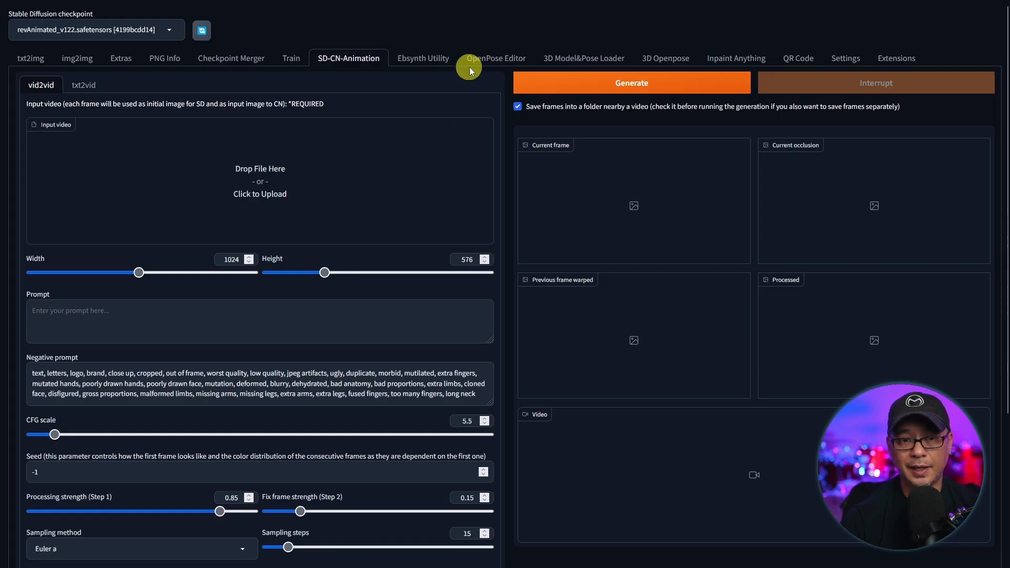
pyautogui.click(495, 58)
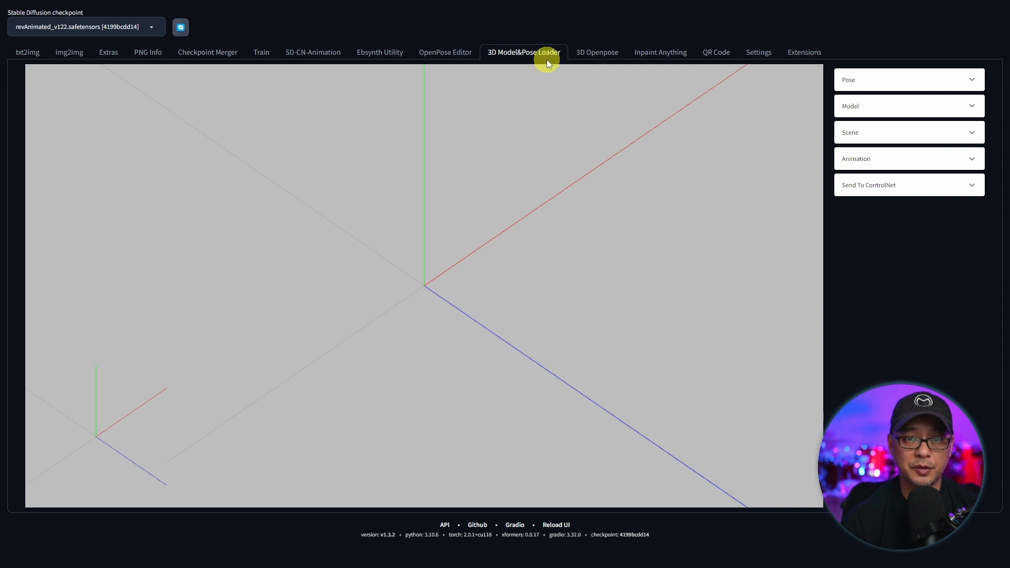
pyautogui.click(908, 80)
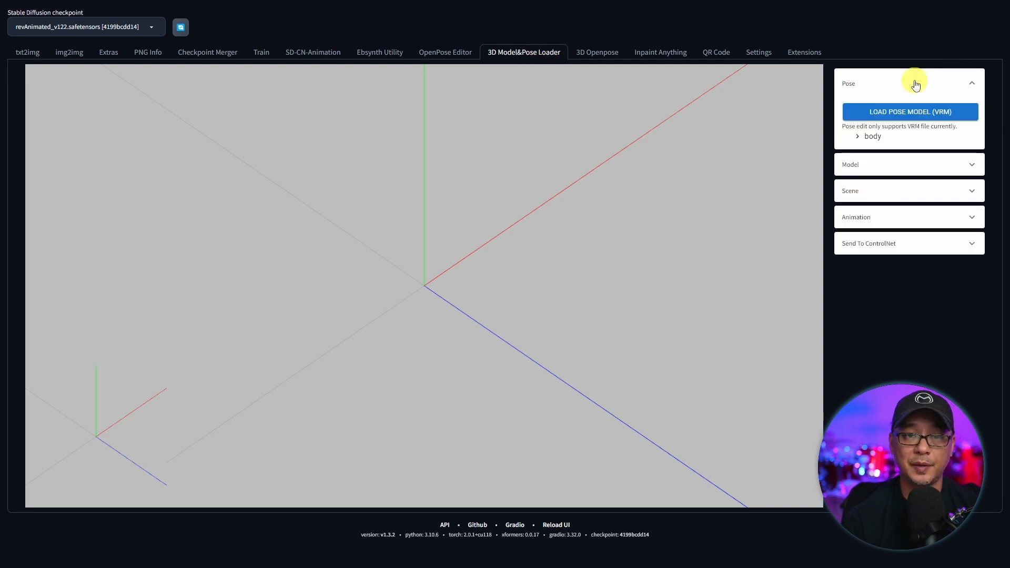
pyautogui.click(596, 53)
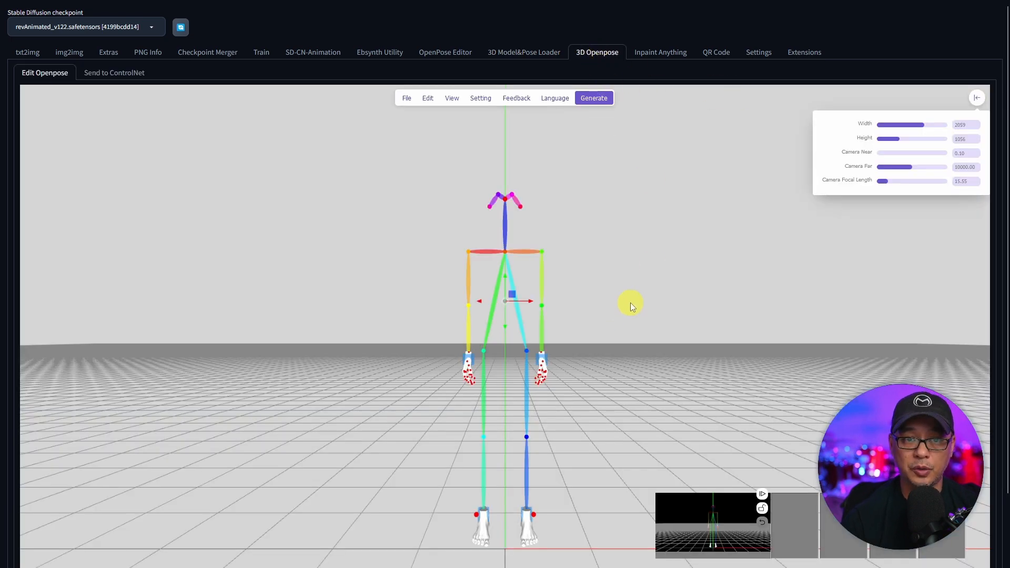
pyautogui.scroll(-3)
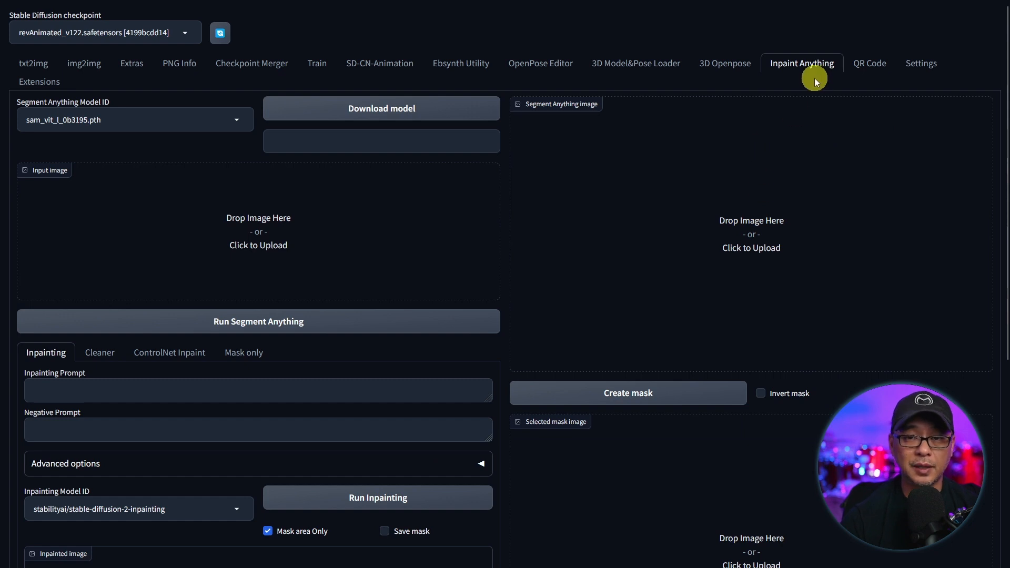
pyautogui.moveTo(871, 63)
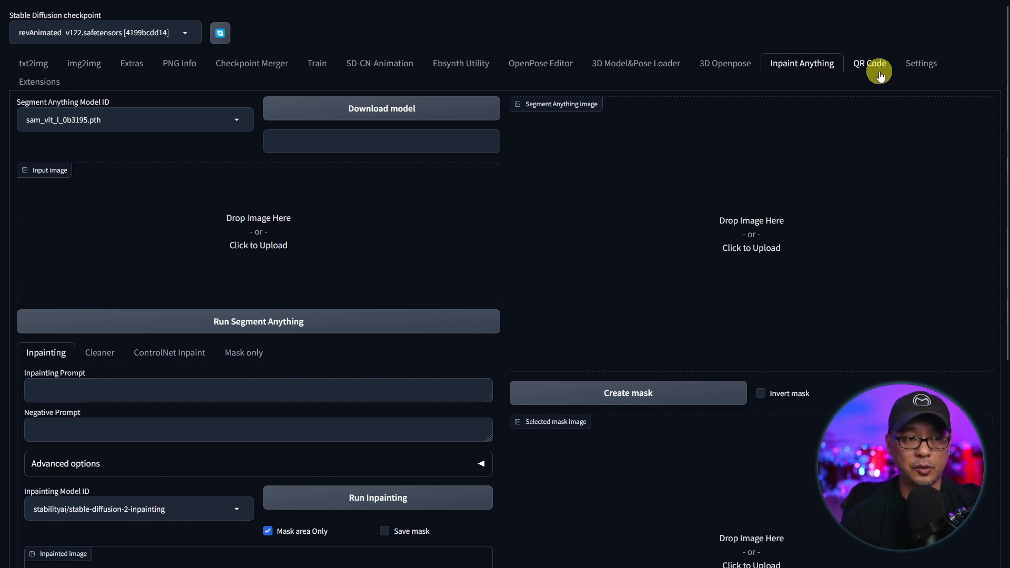
pyautogui.click(32, 63)
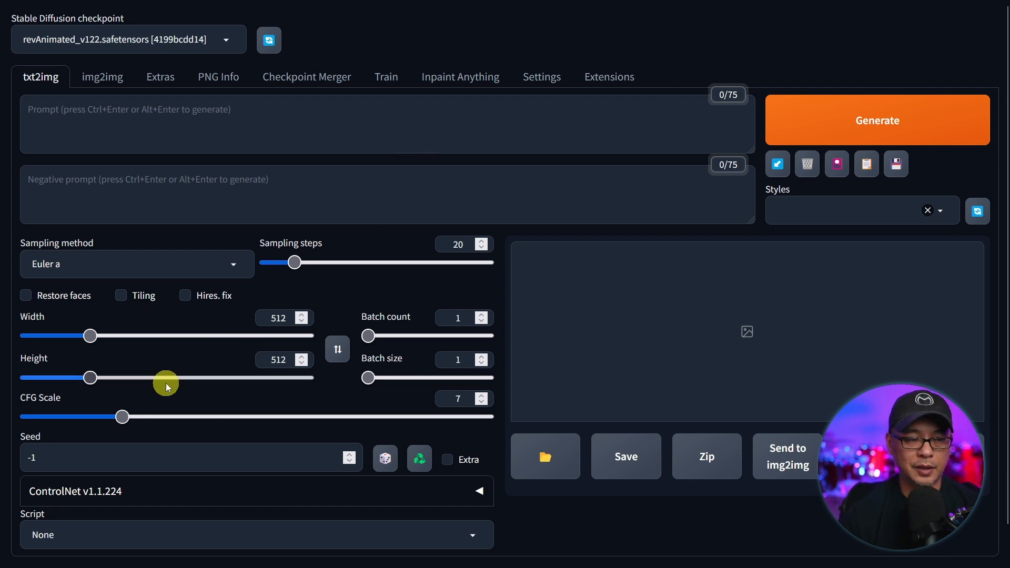
# - Set size 640×832, 25 sampling steps, and prompt 'man in a suit'
pyautogui.moveTo(166, 376); pyautogui.dragTo(108, 378)
pyautogui.write('640')
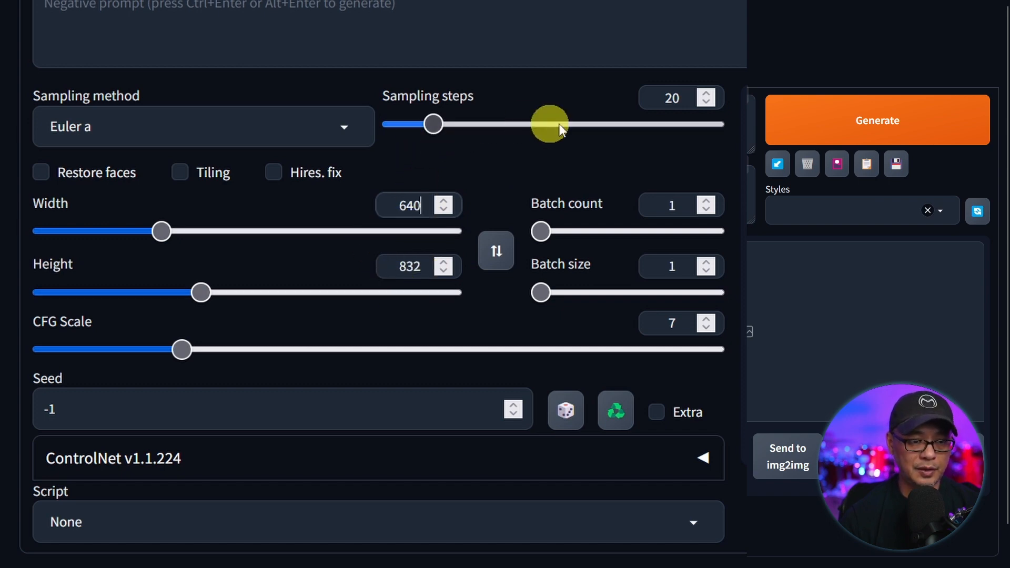
pyautogui.moveTo(551, 123); pyautogui.dragTo(443, 123)
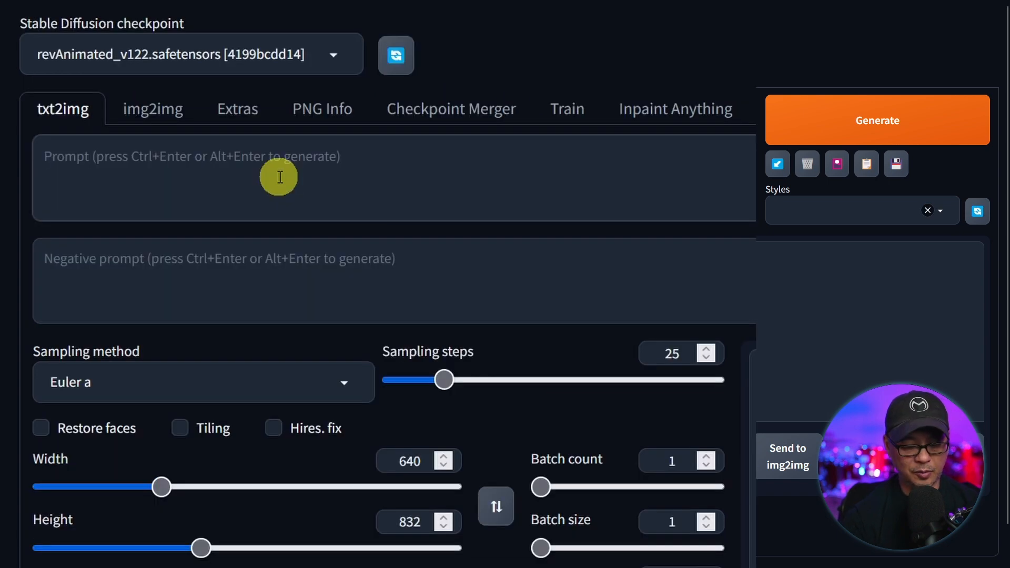
pyautogui.write('man in a')
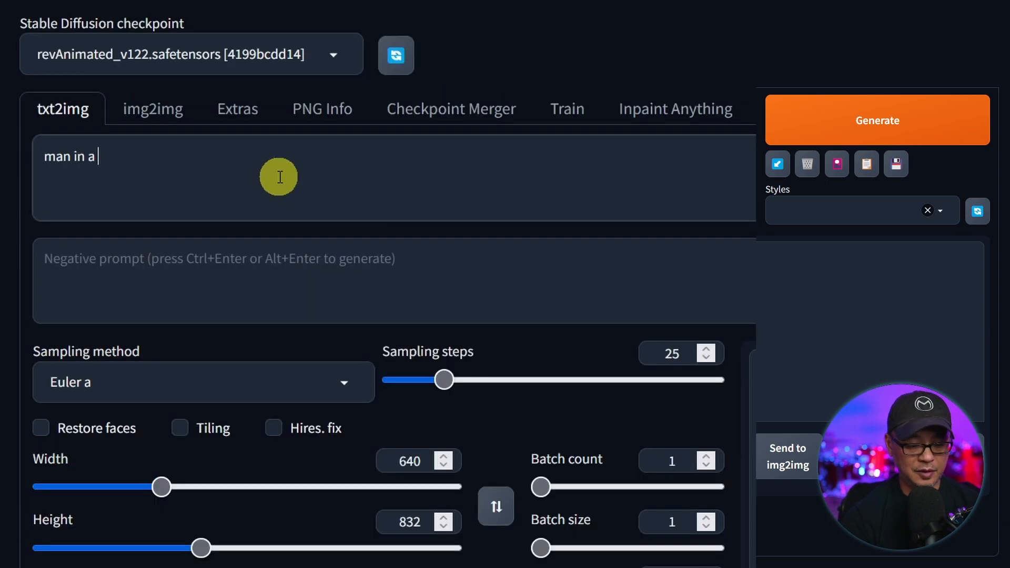
pyautogui.write('suit')
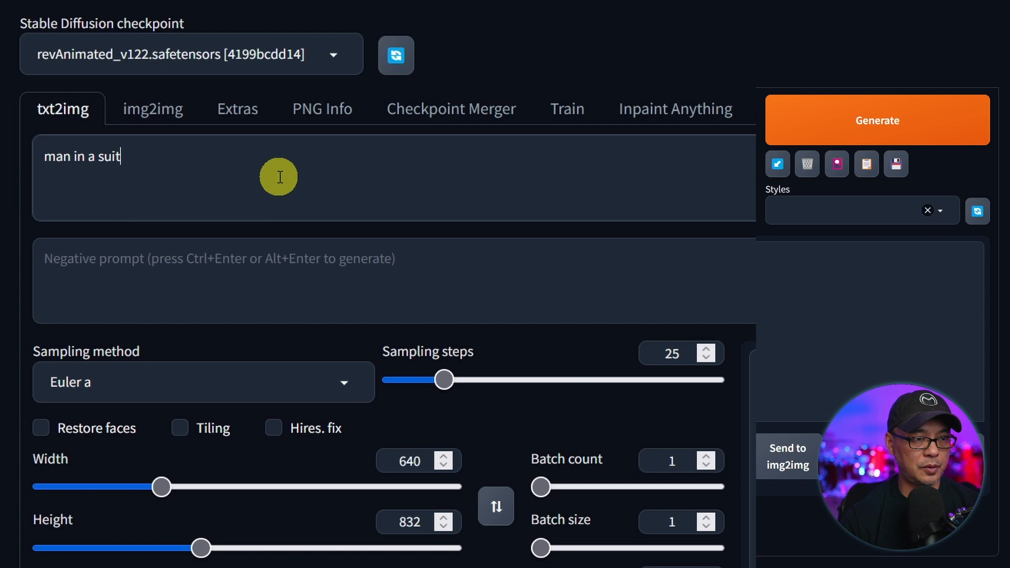
pyautogui.moveTo(373, 123)
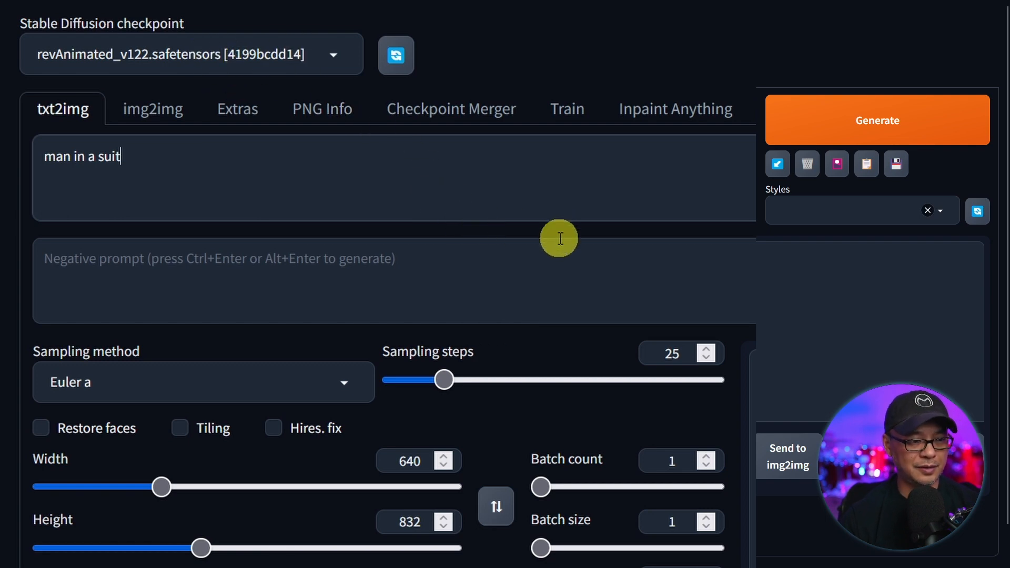
pyautogui.scroll(-3)
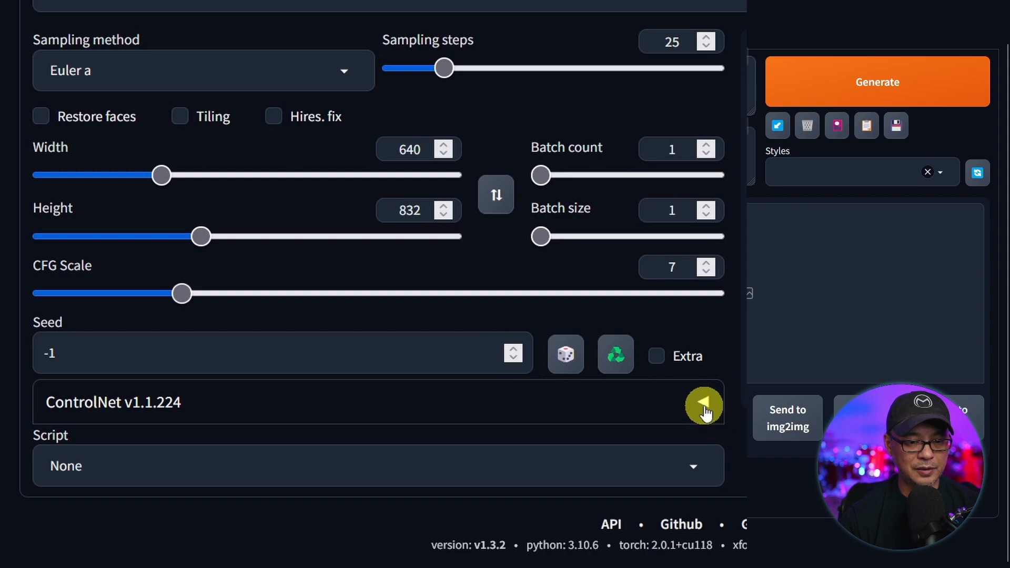
# - Load the man-in-suit photo into ControlNet, enable it, and choose Canny control type
pyautogui.click(703, 404)
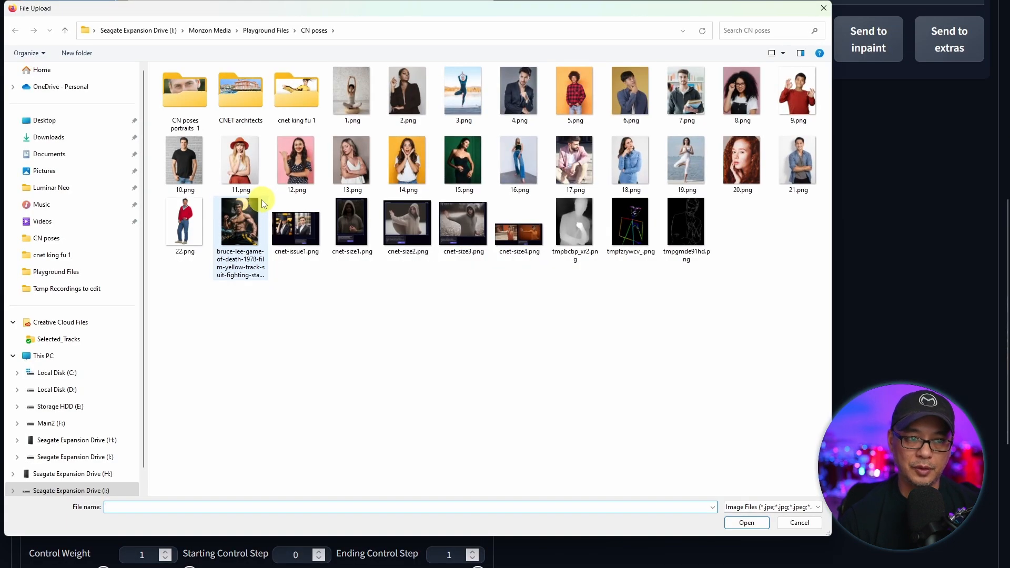
pyautogui.click(519, 90)
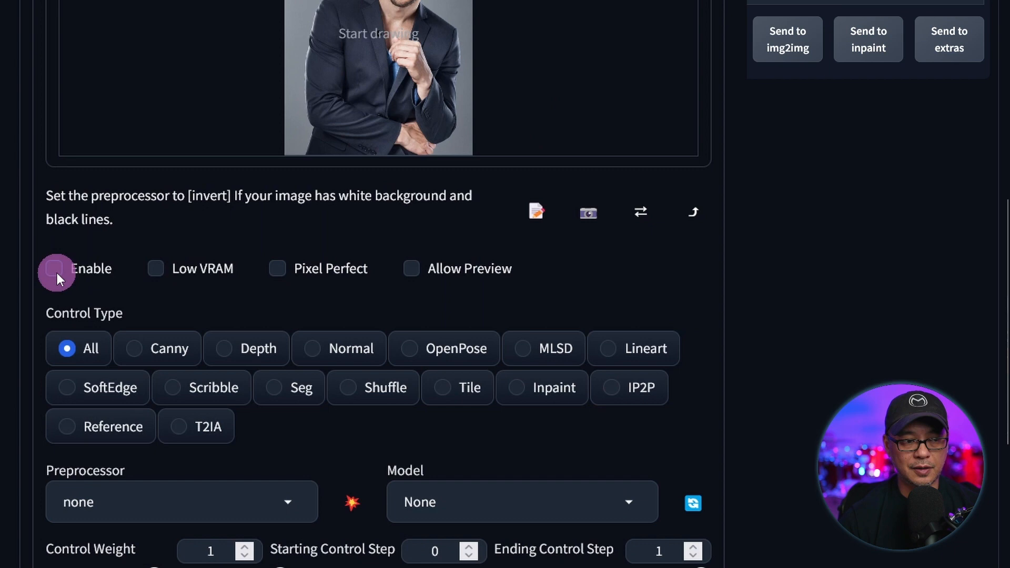
pyautogui.click(54, 268)
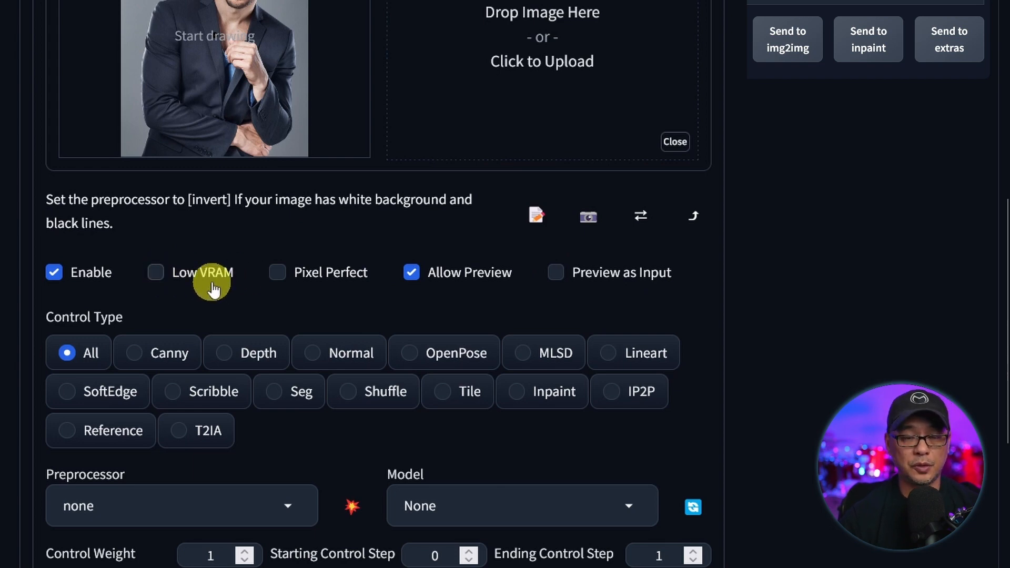
pyautogui.moveTo(135, 359)
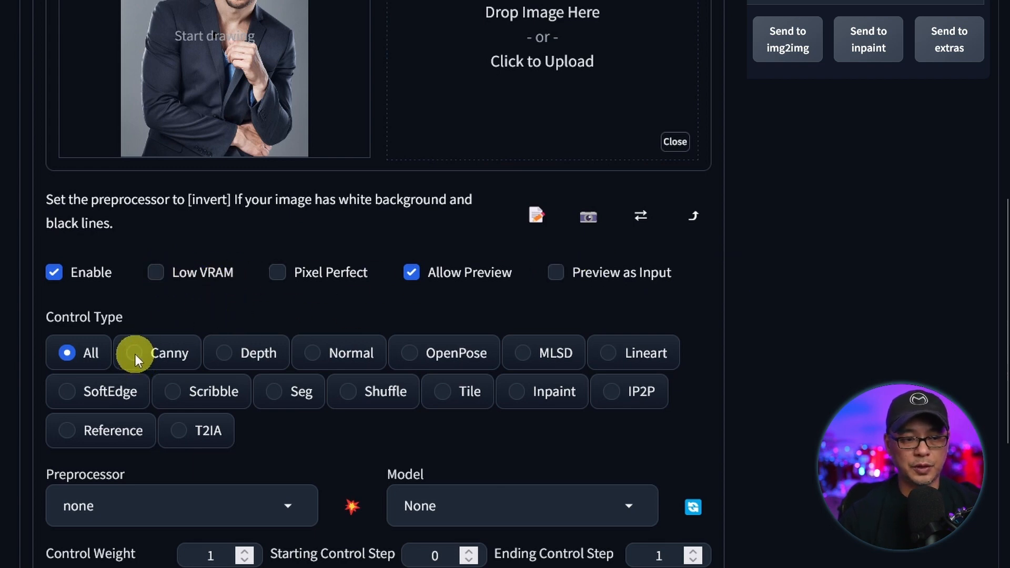
pyautogui.click(133, 352)
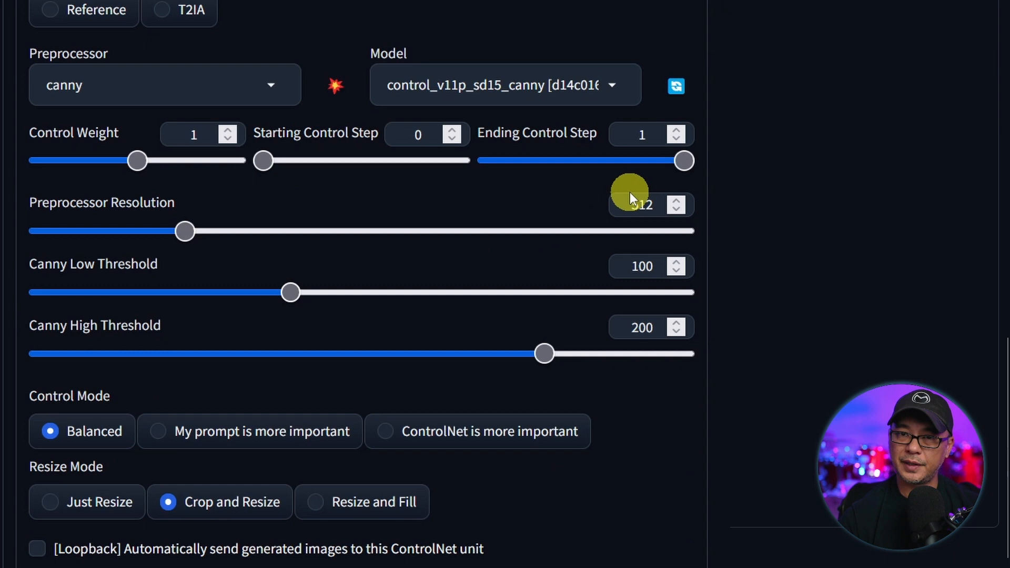
pyautogui.moveTo(0, 387)
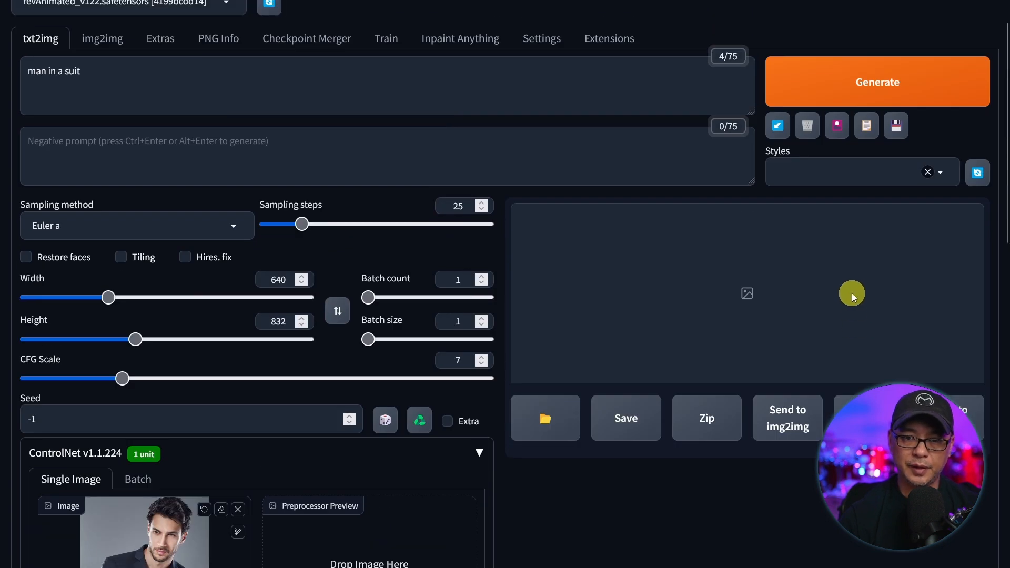
# - Generate the Canny-guided image and close the enlarged edge map preview
pyautogui.click(877, 81)
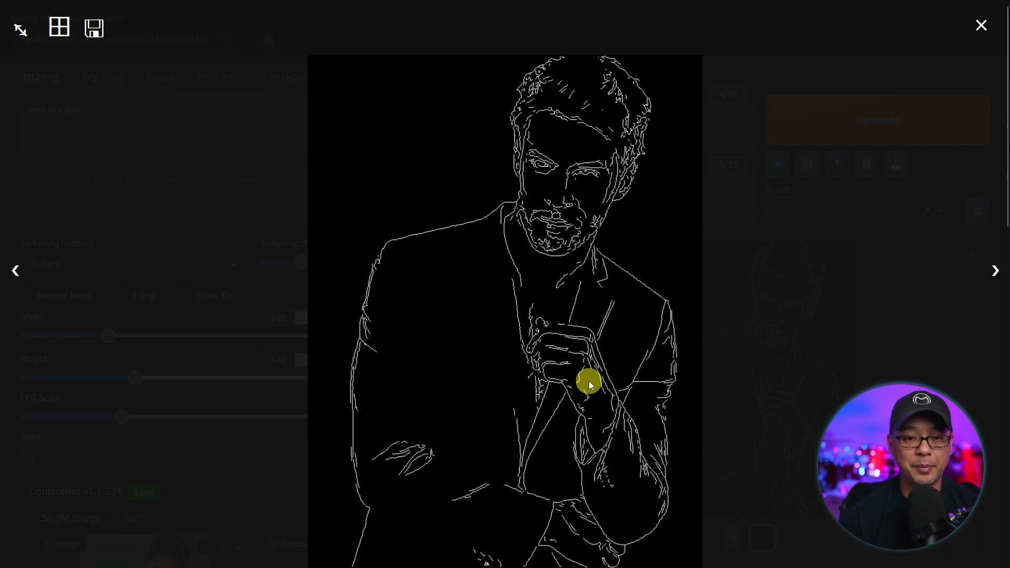
pyautogui.moveTo(417, 251)
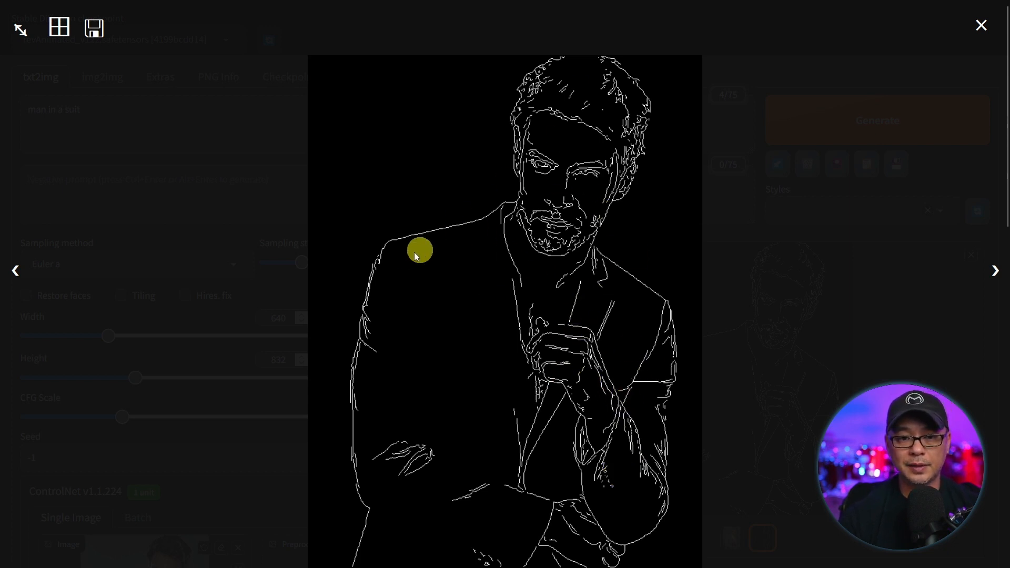
pyautogui.moveTo(597, 307)
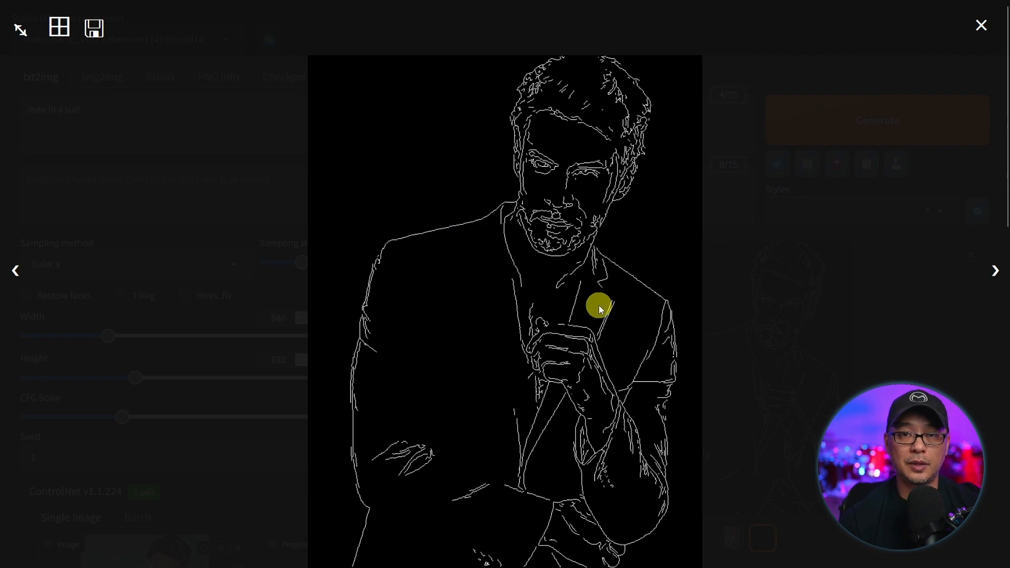
pyautogui.click(981, 25)
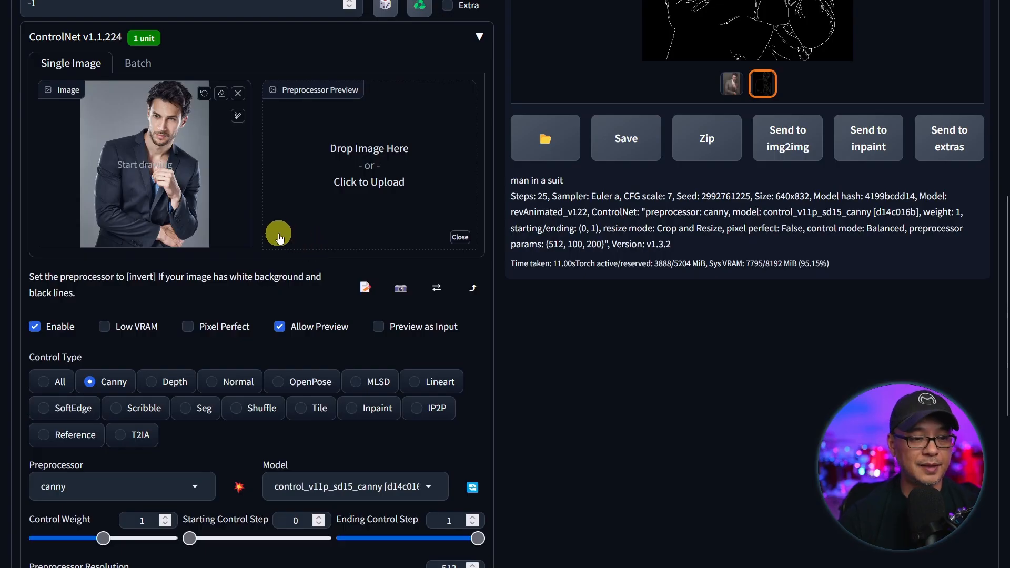
# - Switch ControlNet to Depth, generate, and close the depth map preview
pyautogui.click(149, 382)
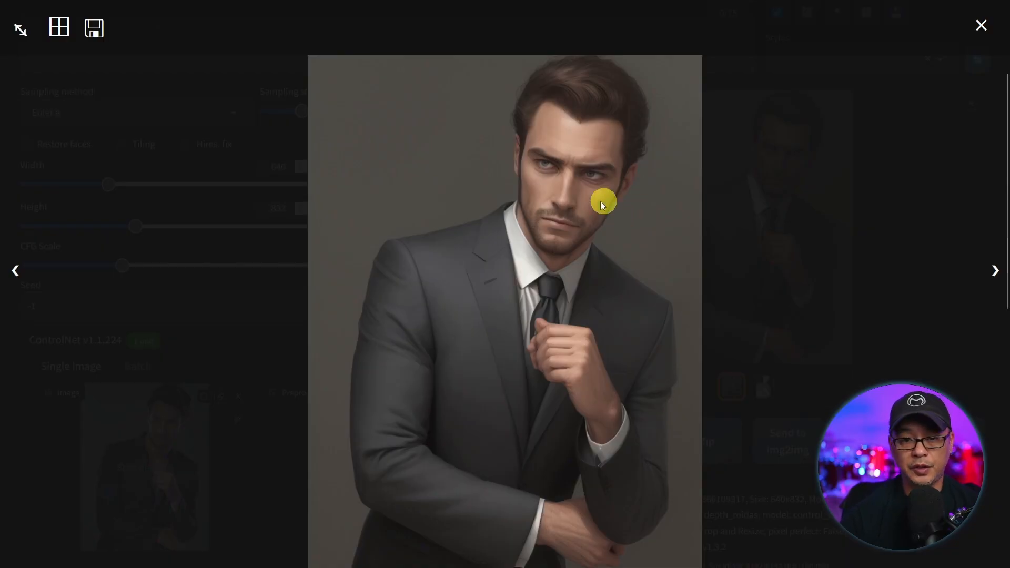
pyautogui.moveTo(561, 387)
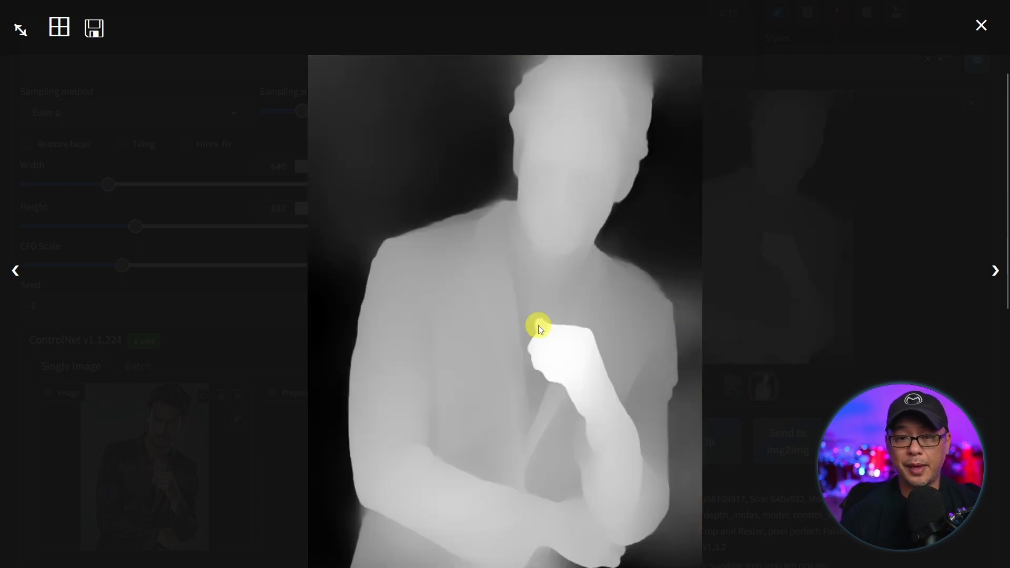
pyautogui.moveTo(660, 353)
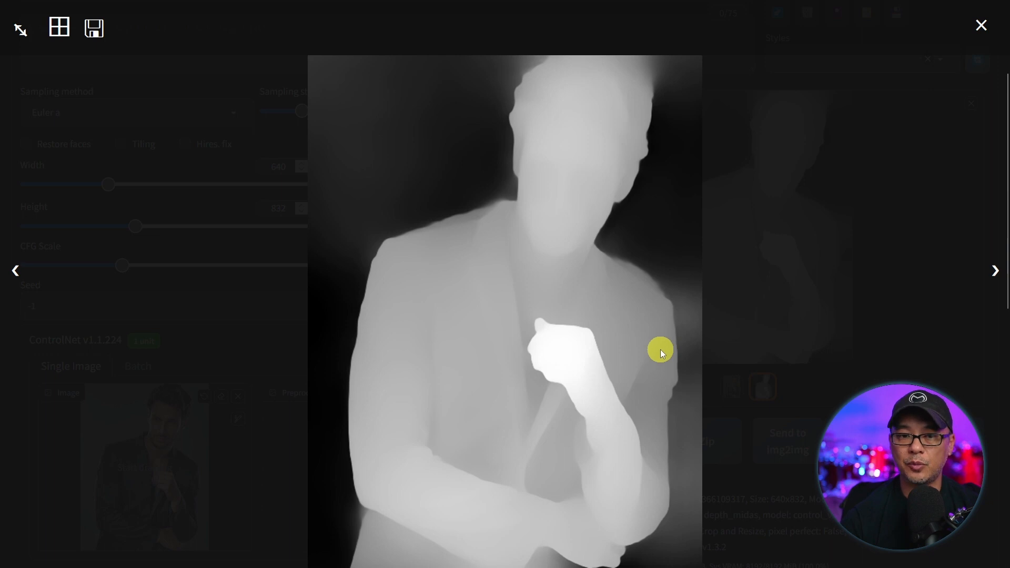
pyautogui.moveTo(401, 181)
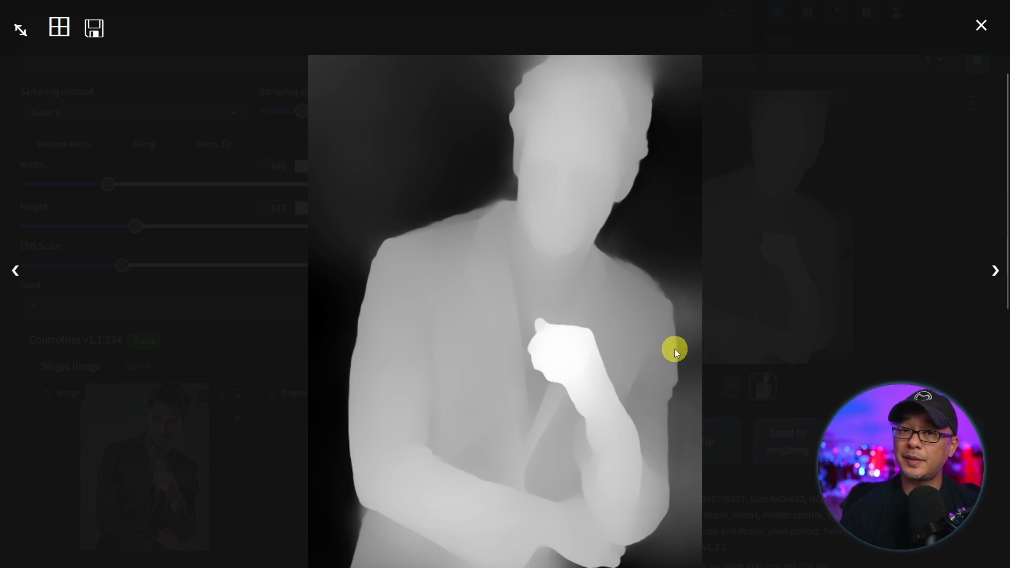
pyautogui.moveTo(619, 359)
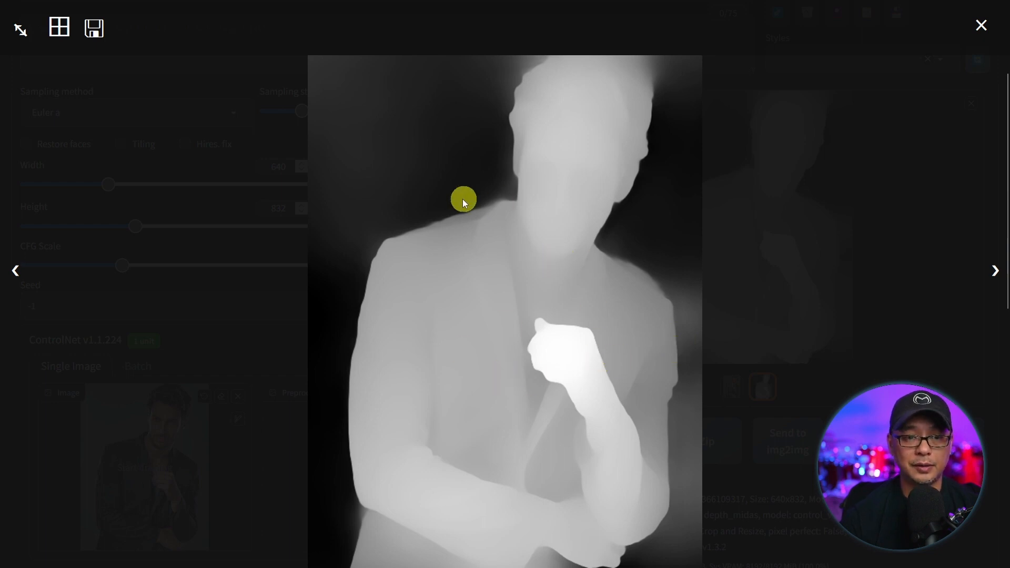
pyautogui.click(979, 25)
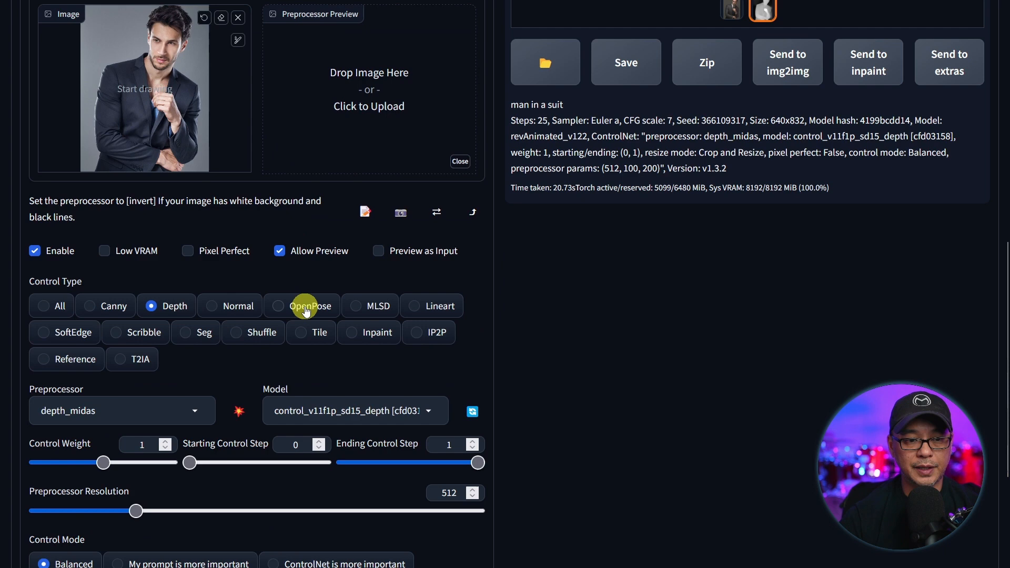
# - Switch ControlNet to OpenPose, generate, and inspect the pose skeleton result
pyautogui.click(309, 306)
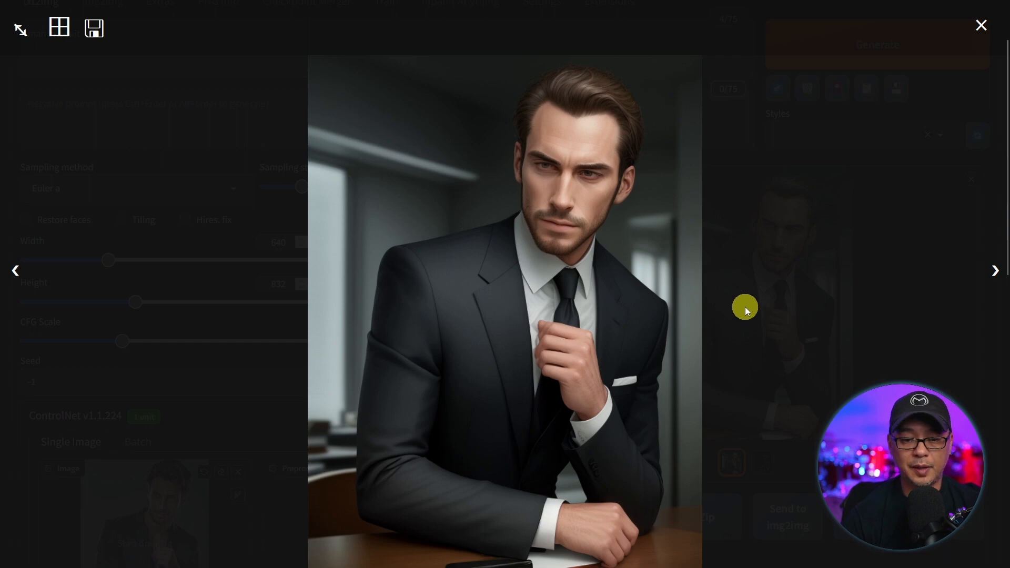
pyautogui.moveTo(604, 276)
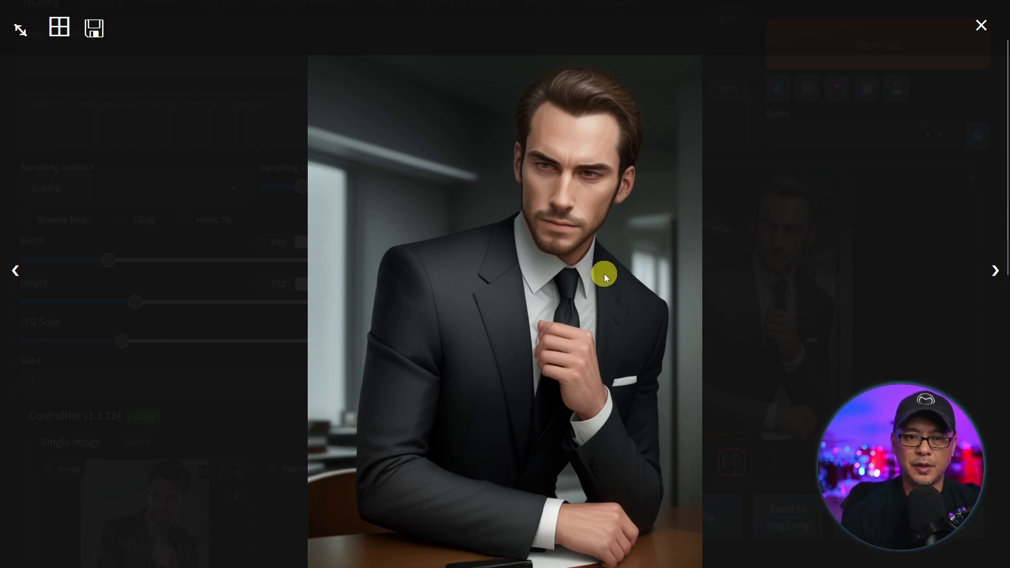
pyautogui.moveTo(641, 227)
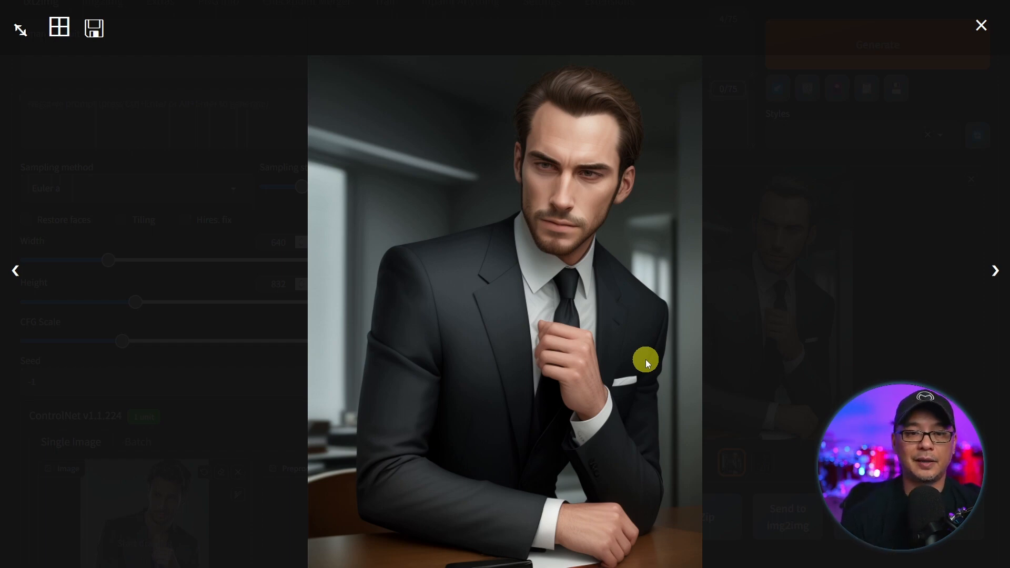
pyautogui.moveTo(620, 360)
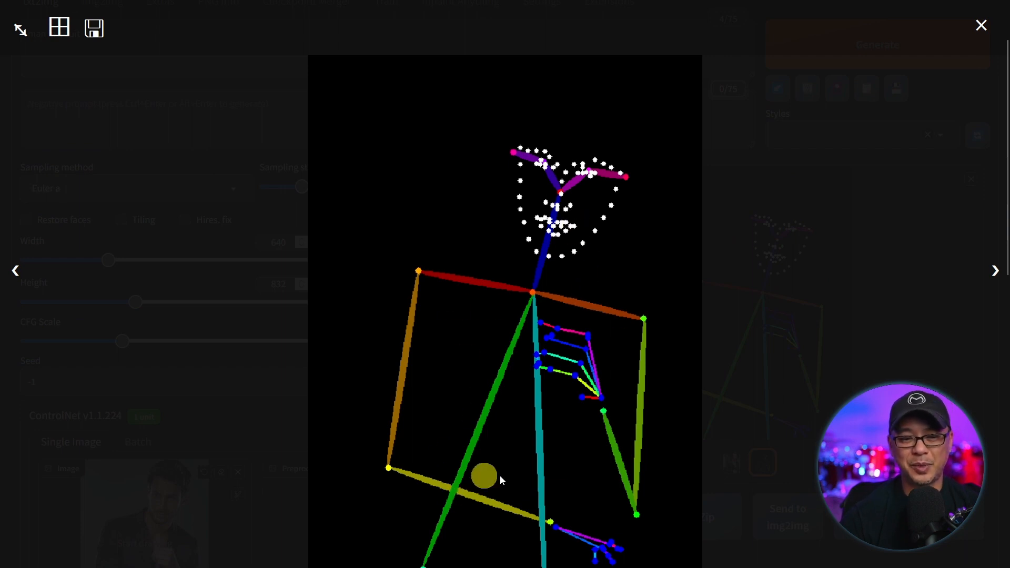
pyautogui.moveTo(484, 476); pyautogui.dragTo(625, 364)
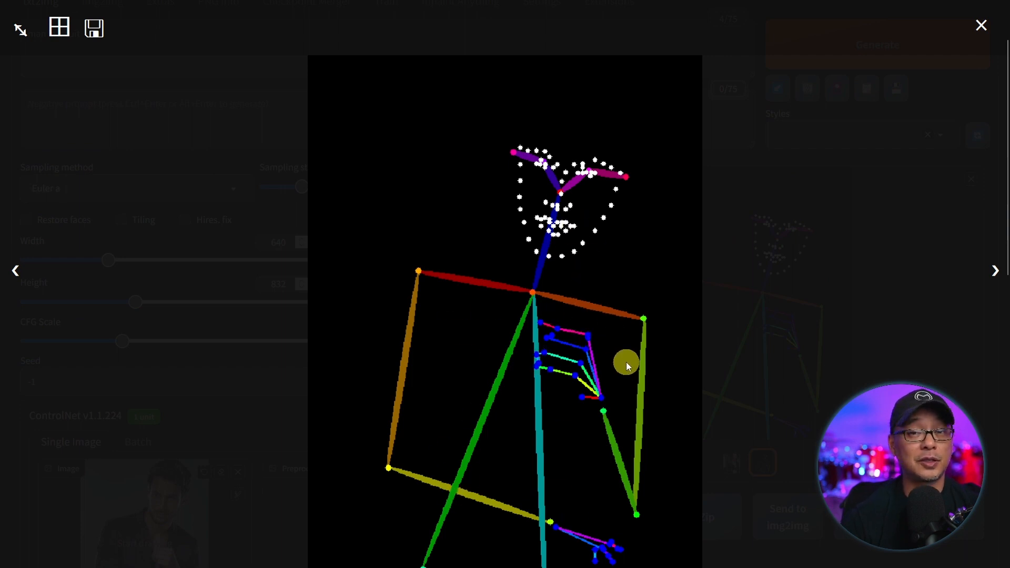
pyautogui.moveTo(746, 285)
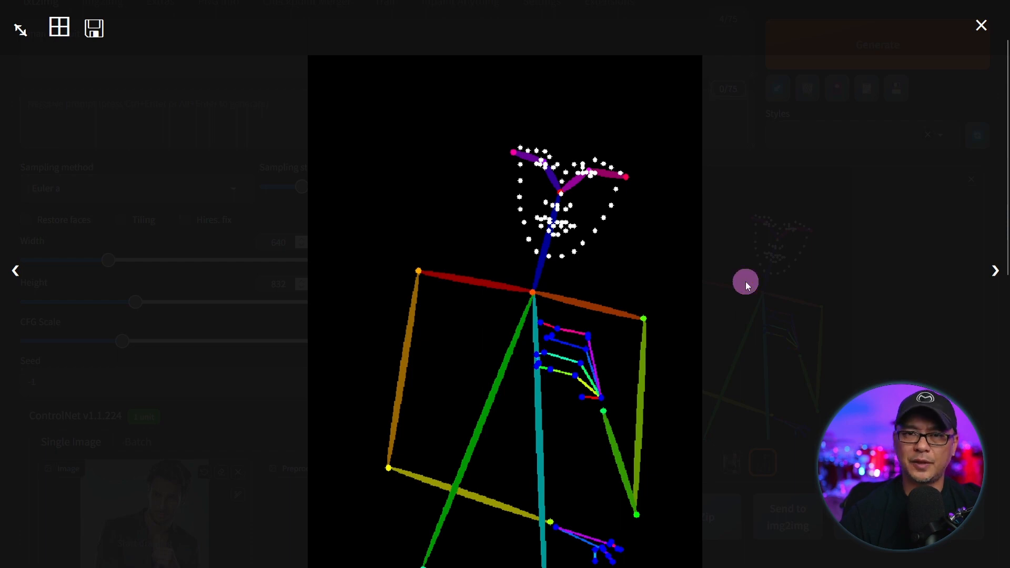